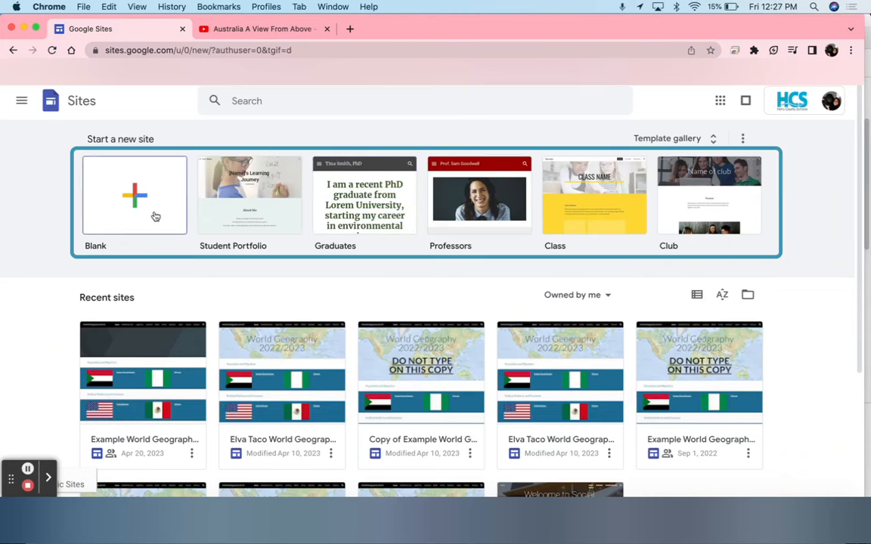
pyautogui.moveTo(162, 253)
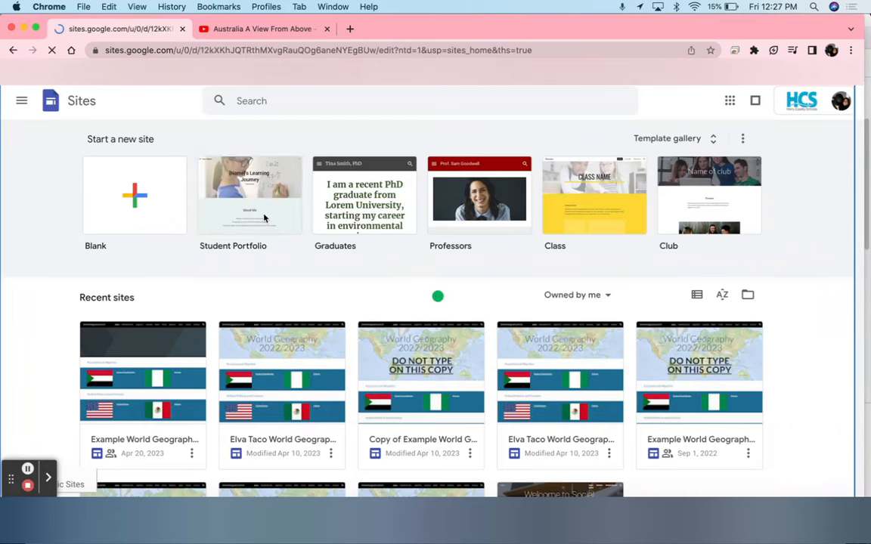
# Open the Student Portfolio template and scroll through About Me, Achievements, Strengths and Goals.
pyautogui.click(249, 195)
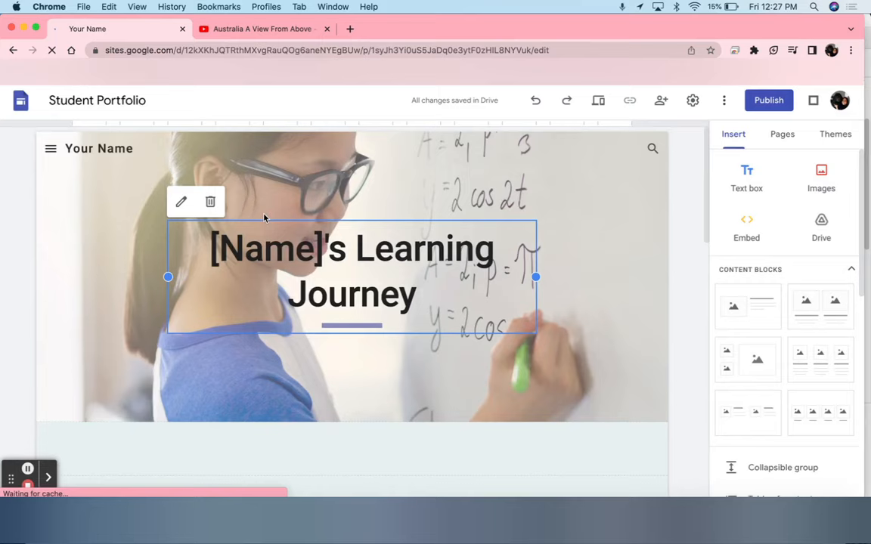
pyautogui.scroll(-3)
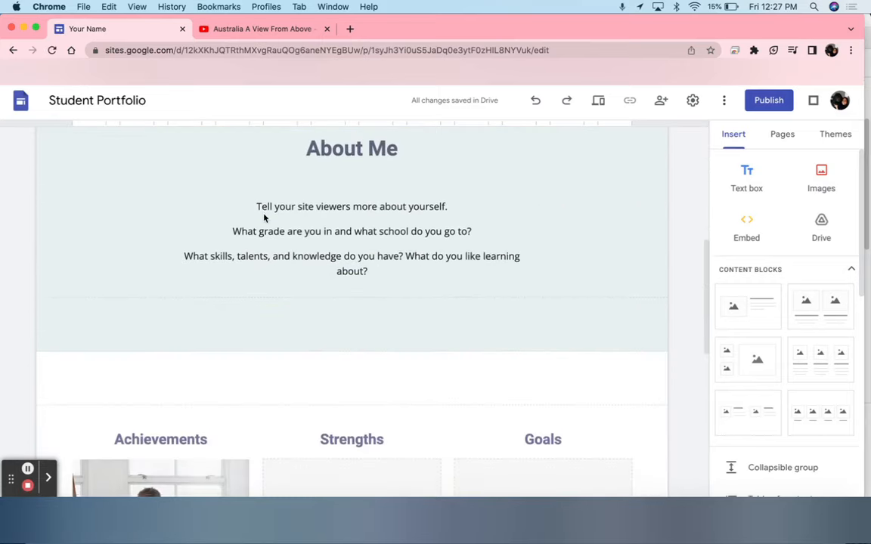
pyautogui.scroll(-3)
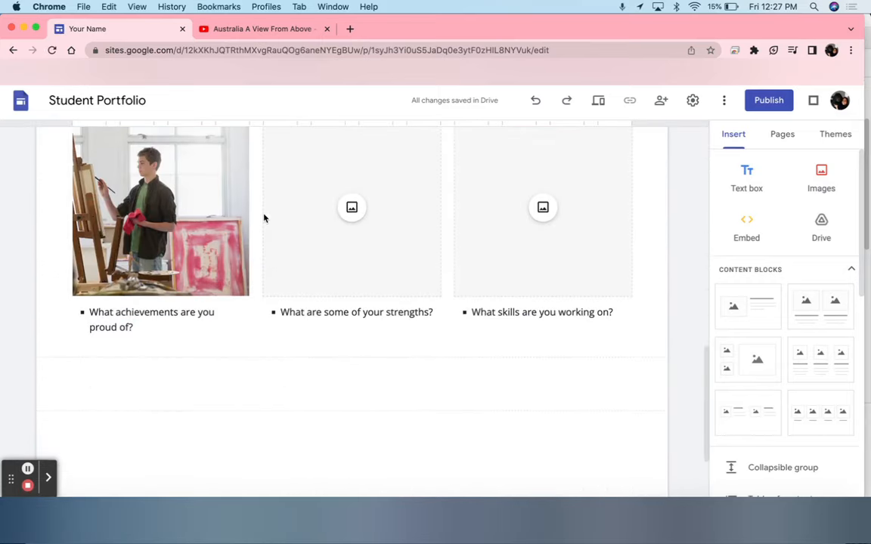
pyautogui.scroll(3)
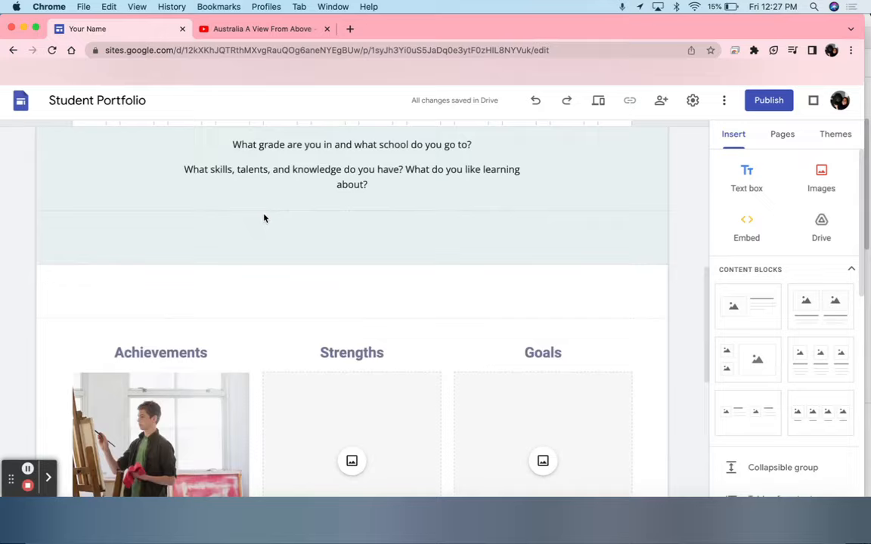
pyautogui.scroll(3)
pyautogui.write('E')
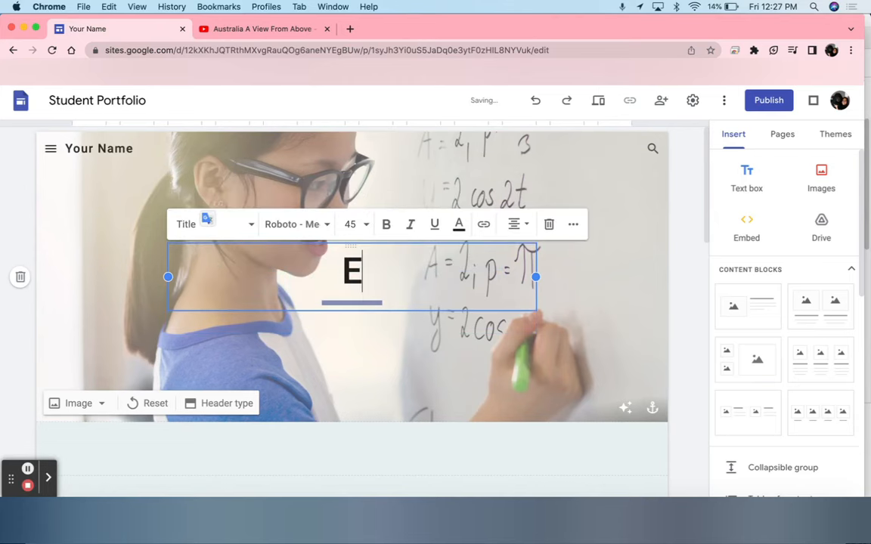
# Replace the header title "[Name]'s Learning Journey" with "Elva Portfolio".
pyautogui.write('lva Por')
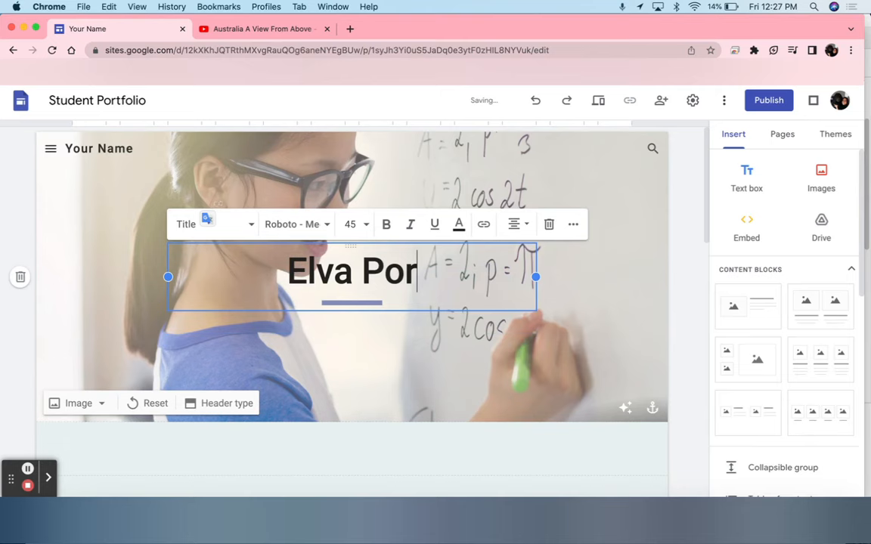
pyautogui.write('tfolio')
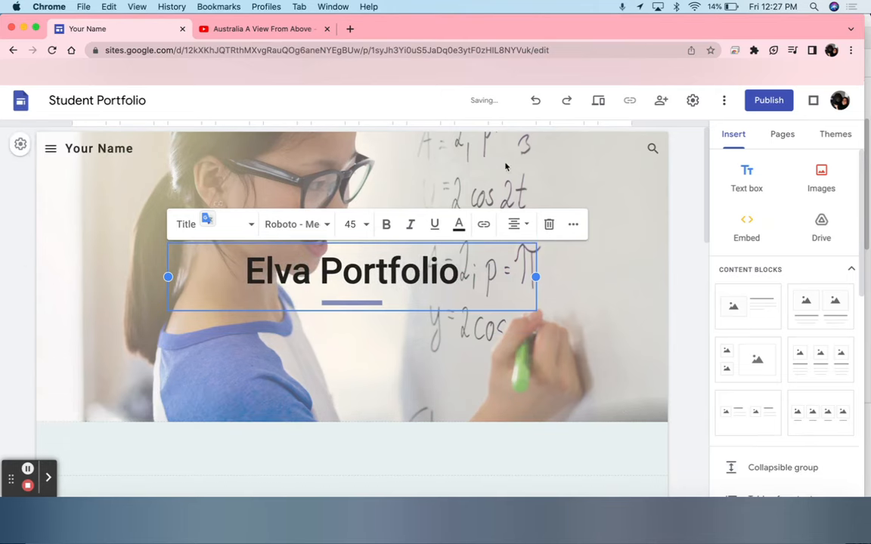
pyautogui.click(687, 209)
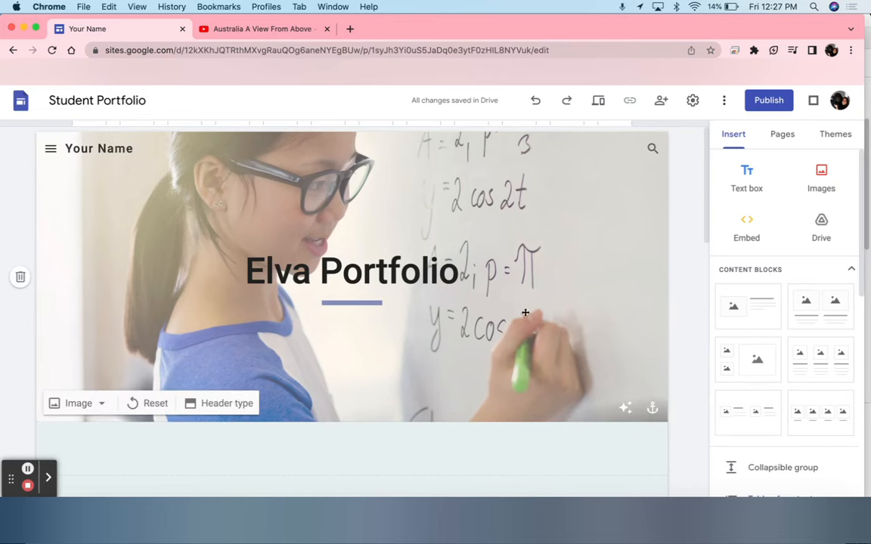
pyautogui.moveTo(105, 403)
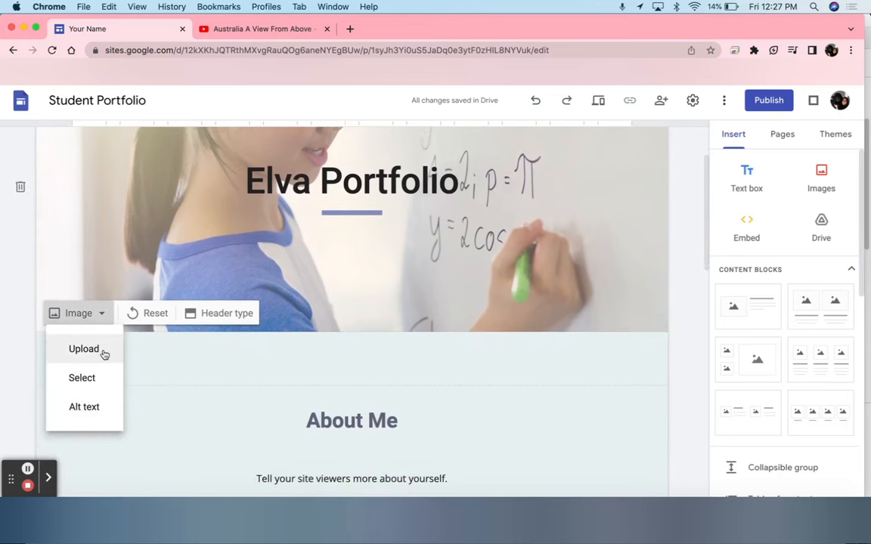
pyautogui.moveTo(81, 378)
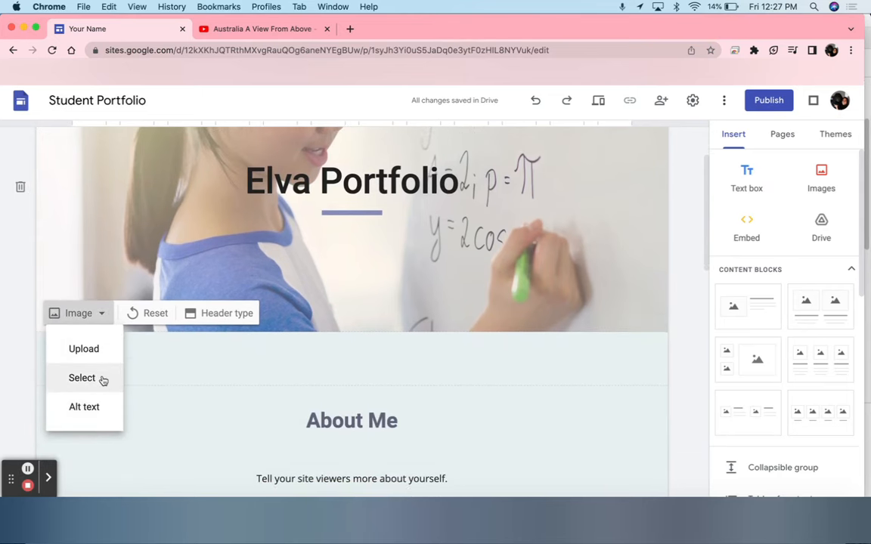
pyautogui.moveTo(84, 349)
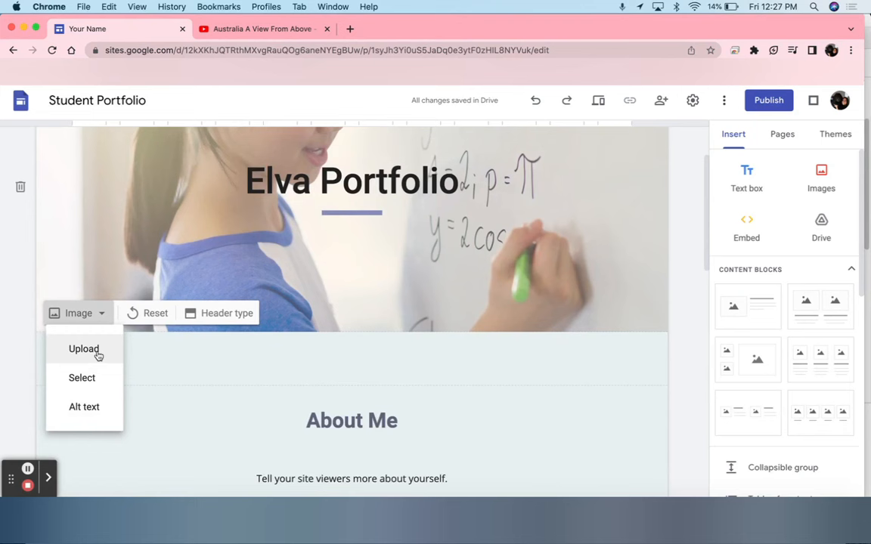
pyautogui.click(83, 349)
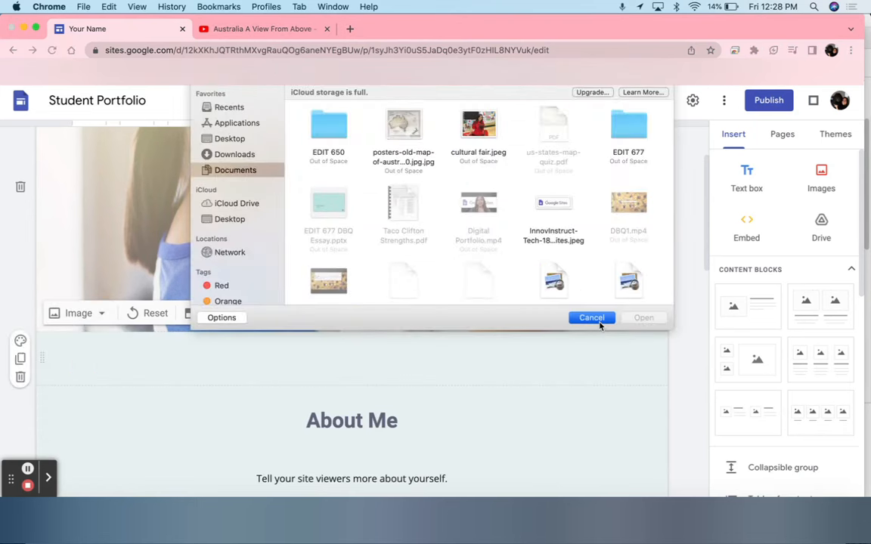
pyautogui.click(591, 316)
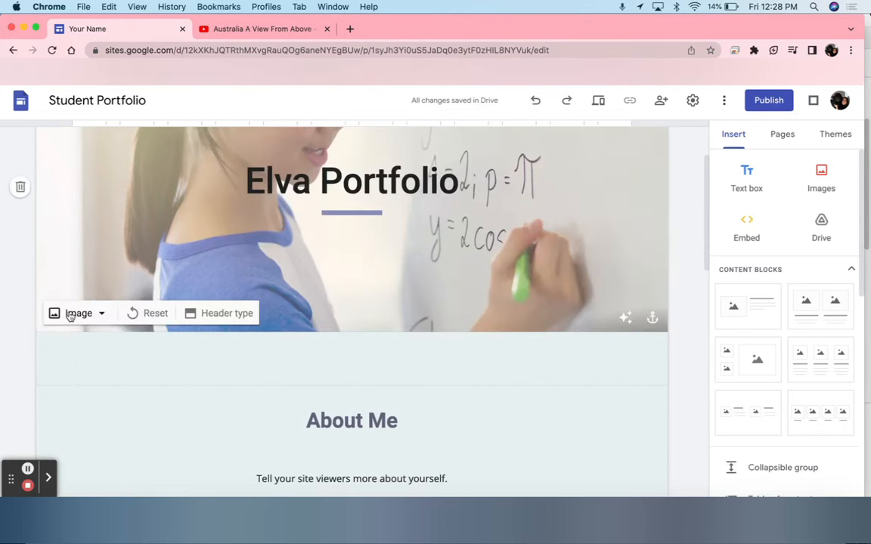
pyautogui.click(79, 313)
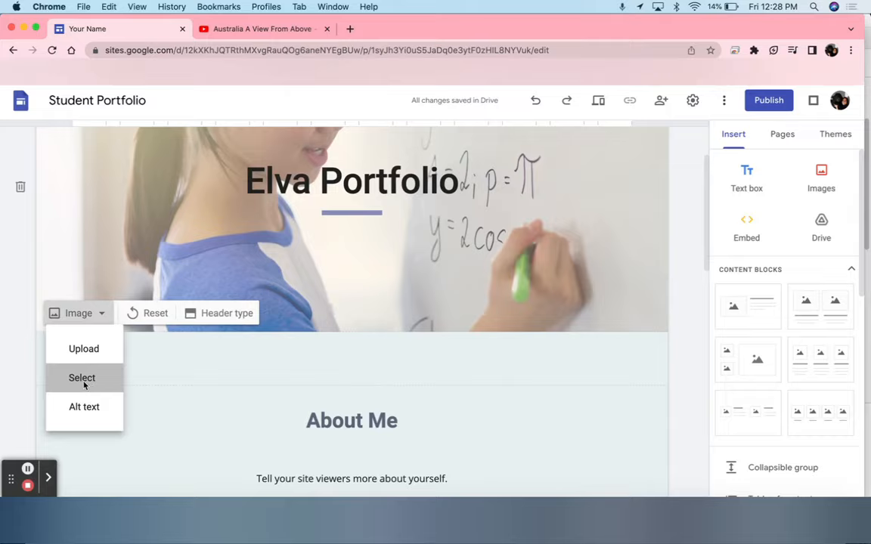
# Browse the header image picker's Gallery, By URL, albums and Drive sources, ending on Search.
pyautogui.click(82, 377)
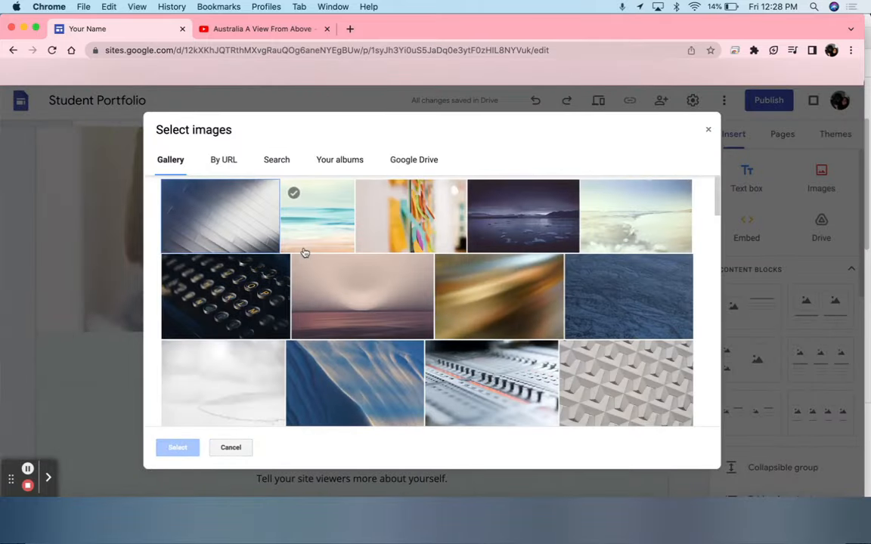
pyautogui.scroll(-3)
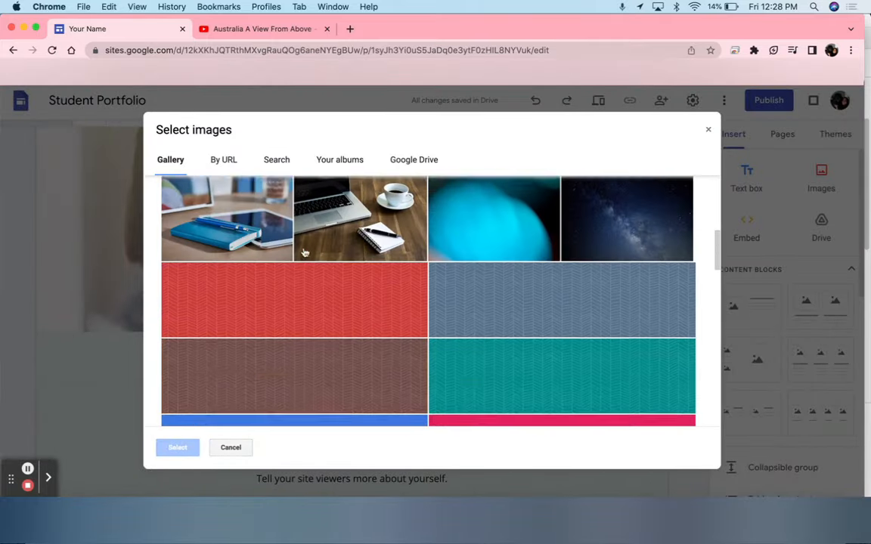
pyautogui.scroll(-3)
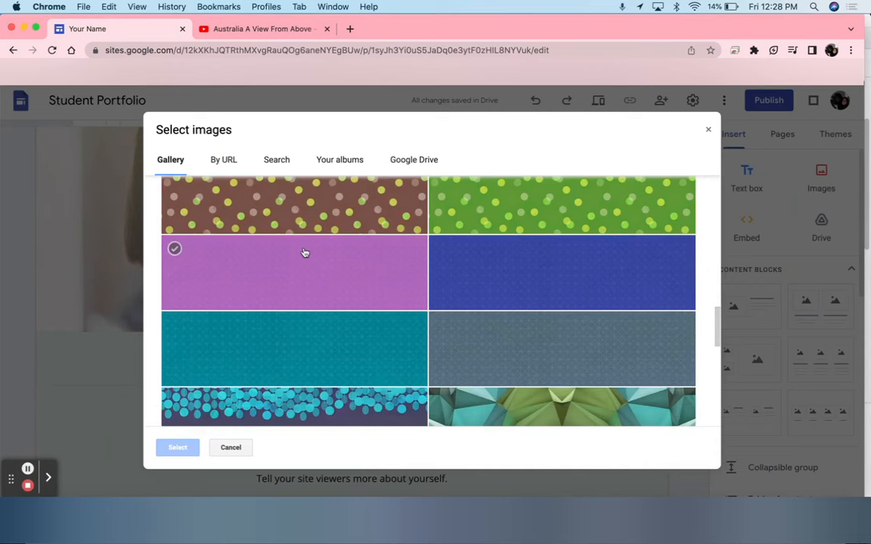
pyautogui.click(223, 160)
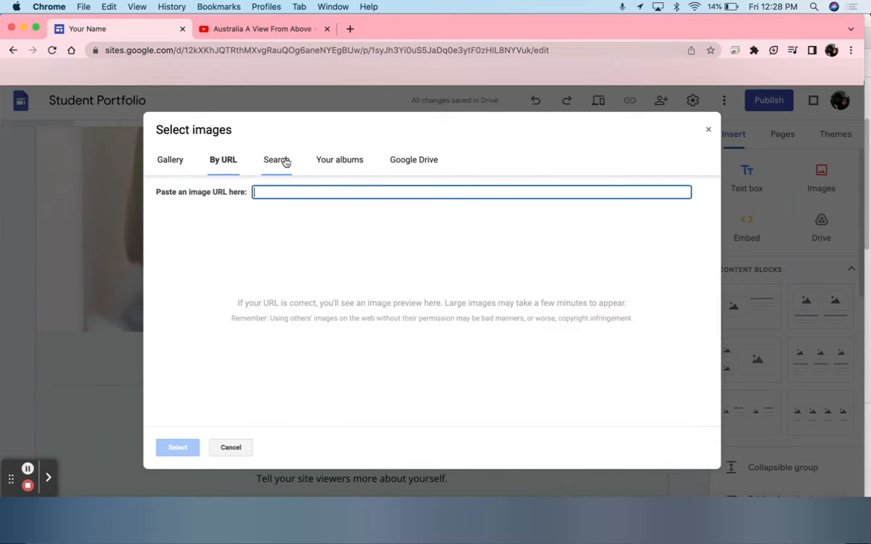
pyautogui.click(338, 160)
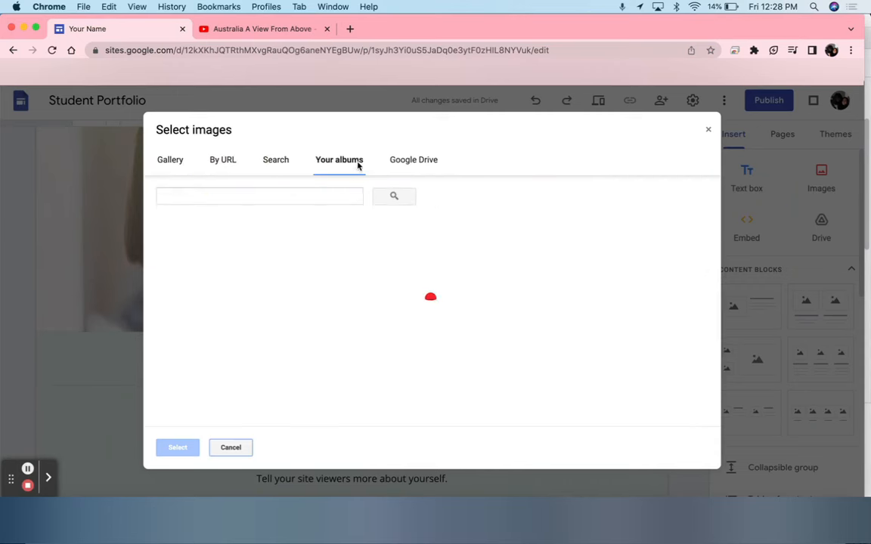
pyautogui.click(413, 159)
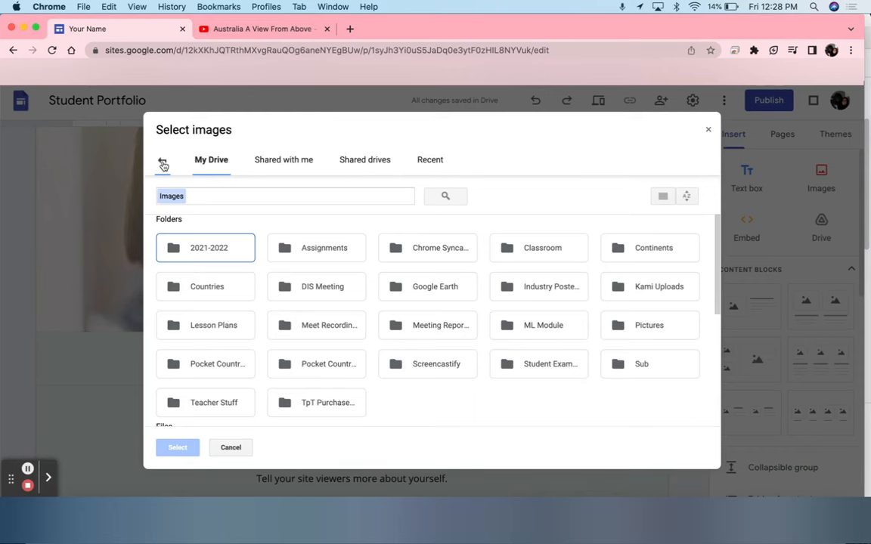
pyautogui.click(170, 160)
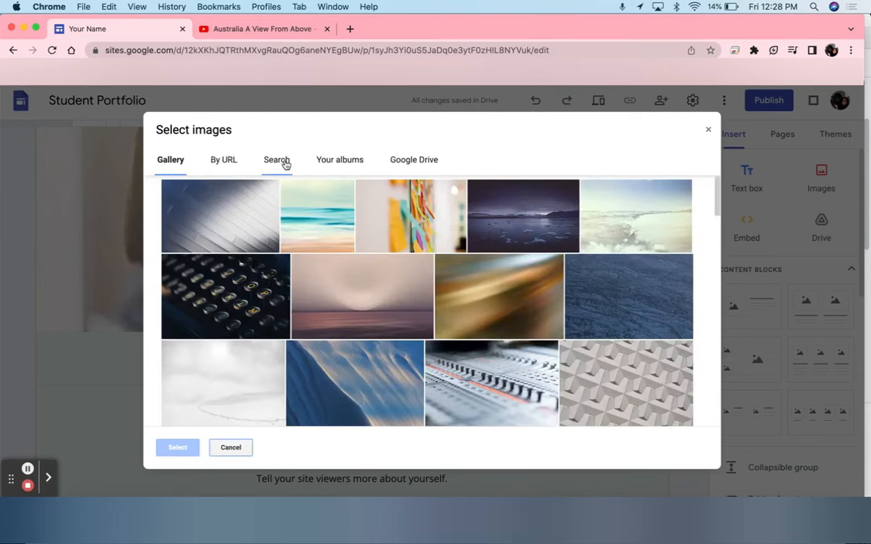
pyautogui.click(276, 159)
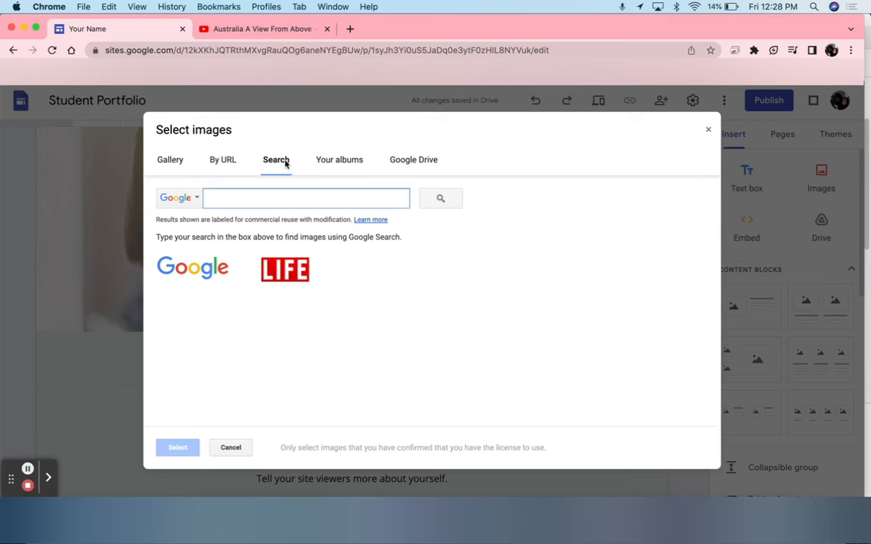
# Search images for geography and set the two-hemisphere world map as header background.
pyautogui.write('geo')
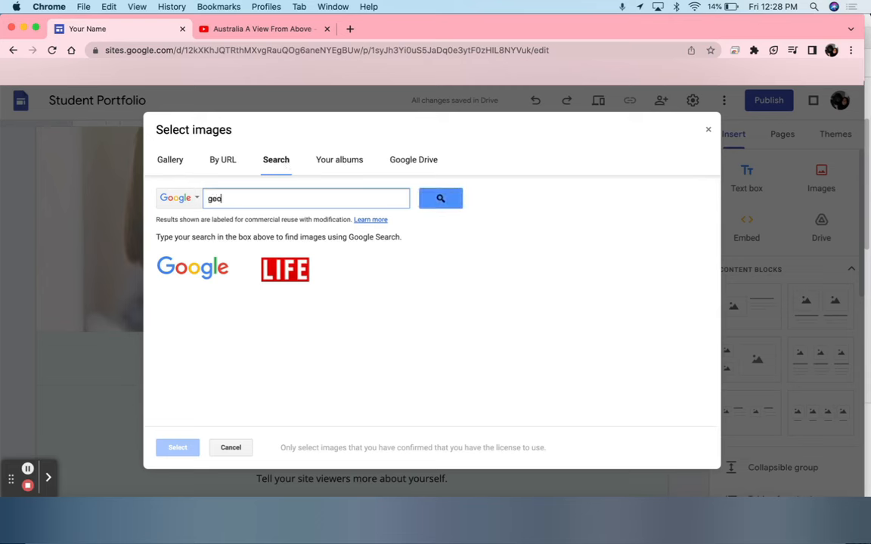
pyautogui.click(440, 198)
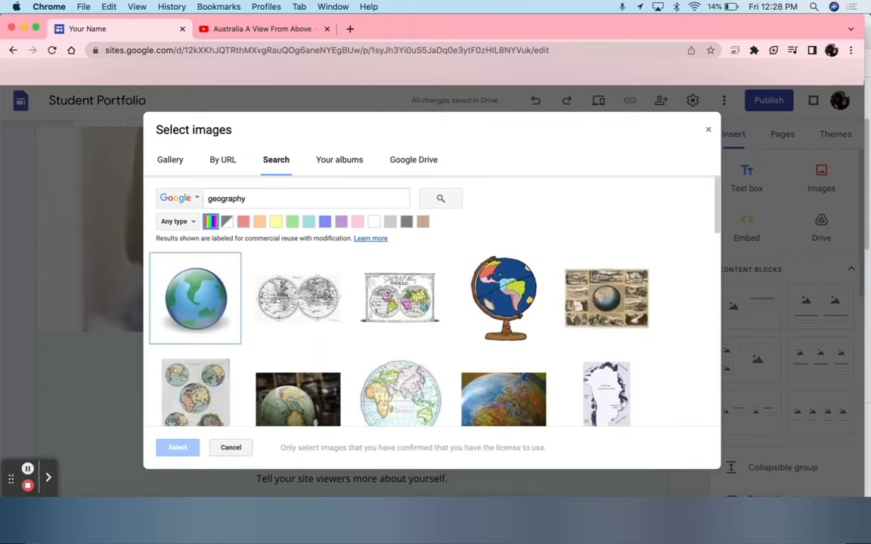
pyautogui.click(298, 298)
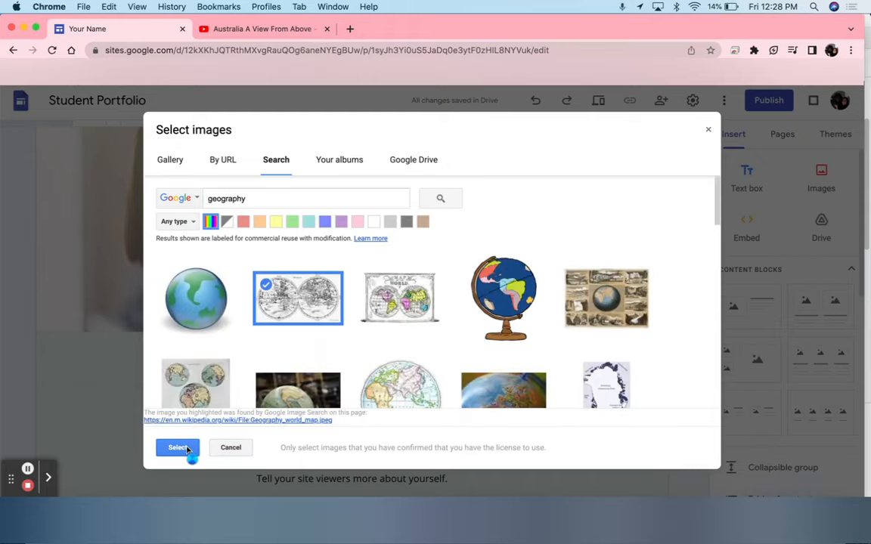
pyautogui.click(178, 448)
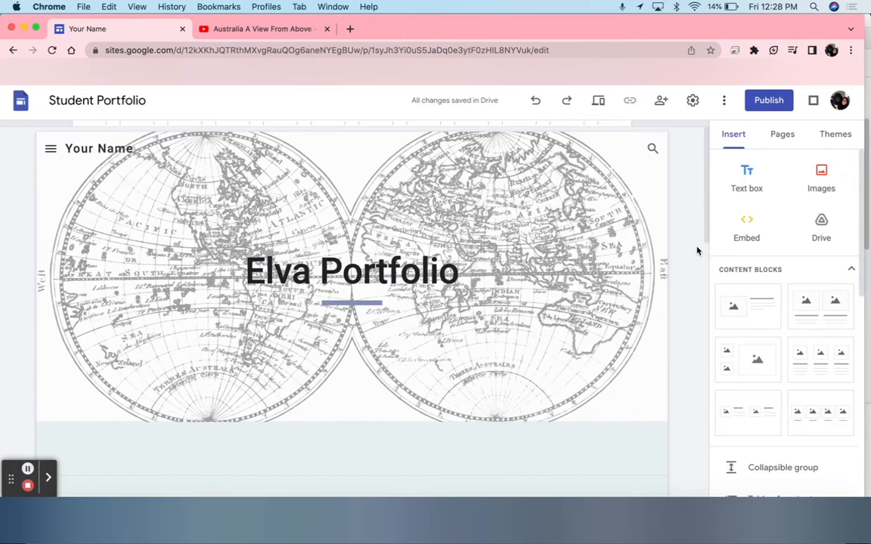
pyautogui.scroll(-3)
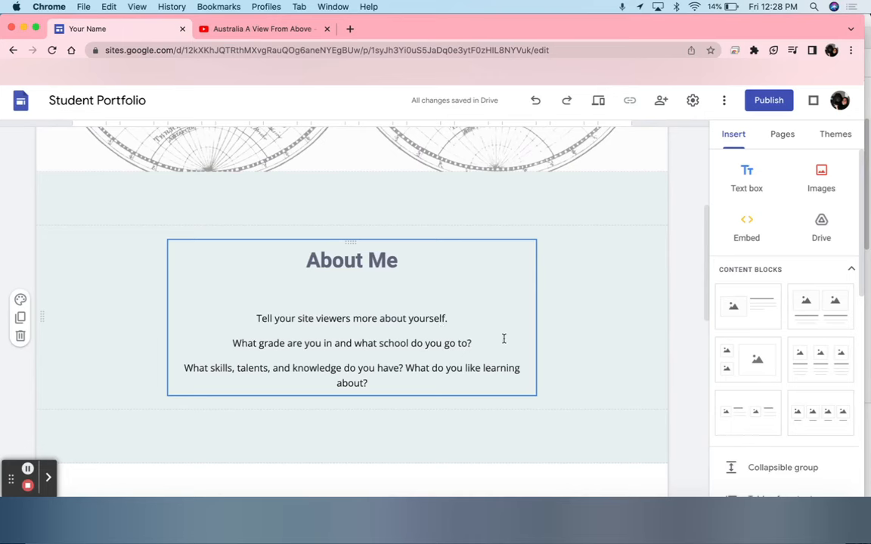
pyautogui.click(641, 195)
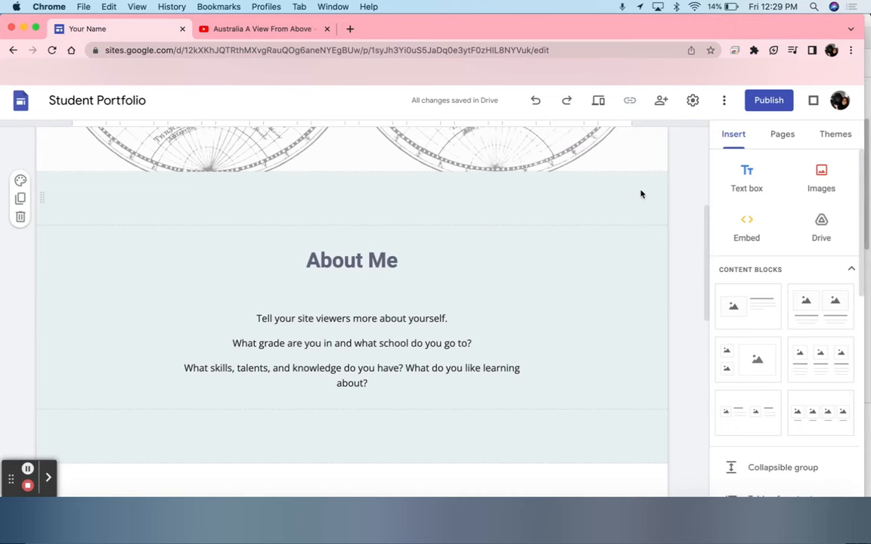
pyautogui.moveTo(647, 197)
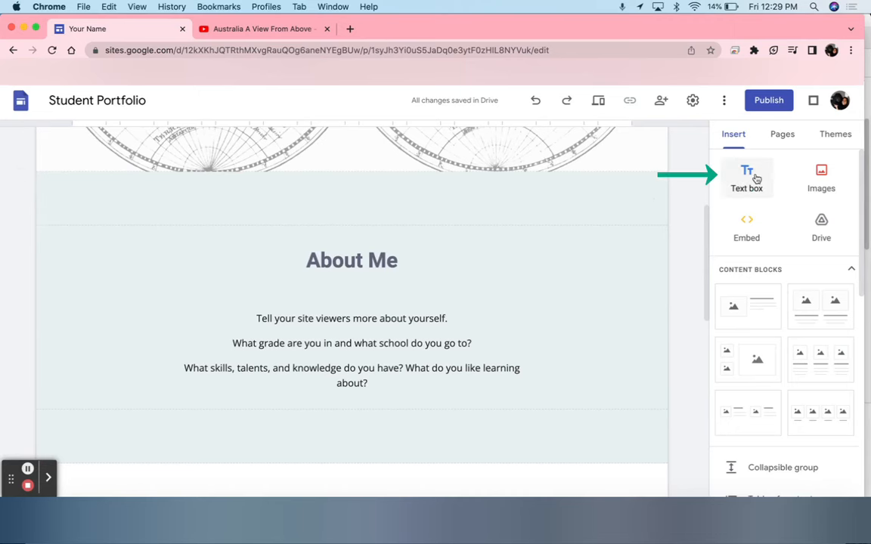
# Type "Welcome!" into a new text box between the map header and About Me.
pyautogui.click(746, 178)
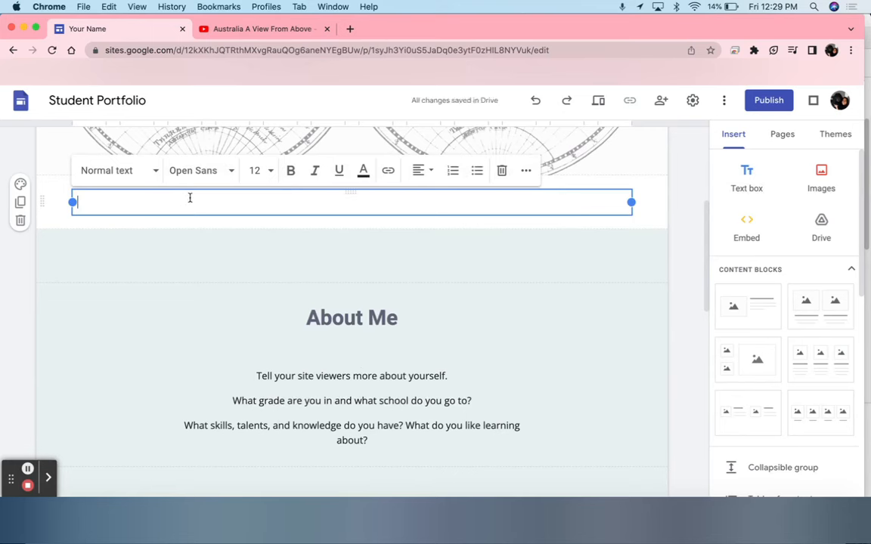
pyautogui.write('Welc')
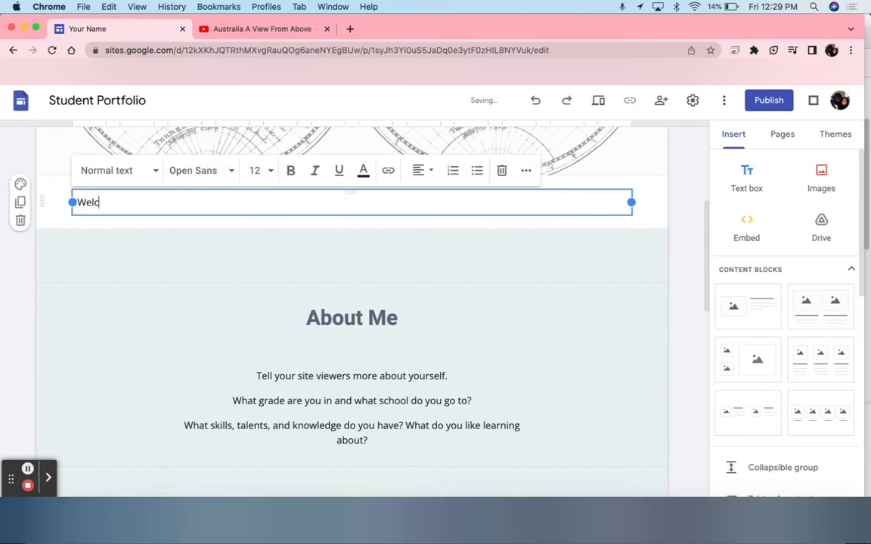
pyautogui.write('ome!')
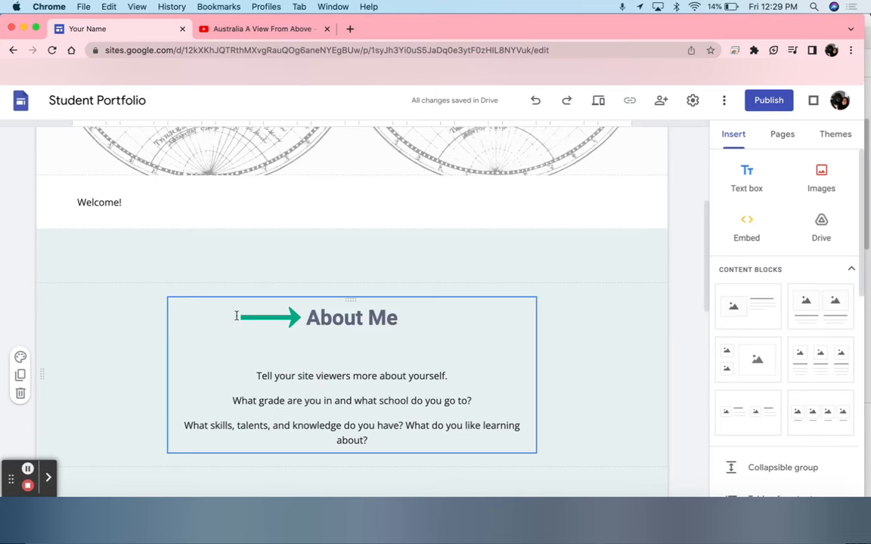
# Apply the Title text style to the Welcome! greeting.
pyautogui.click(99, 202)
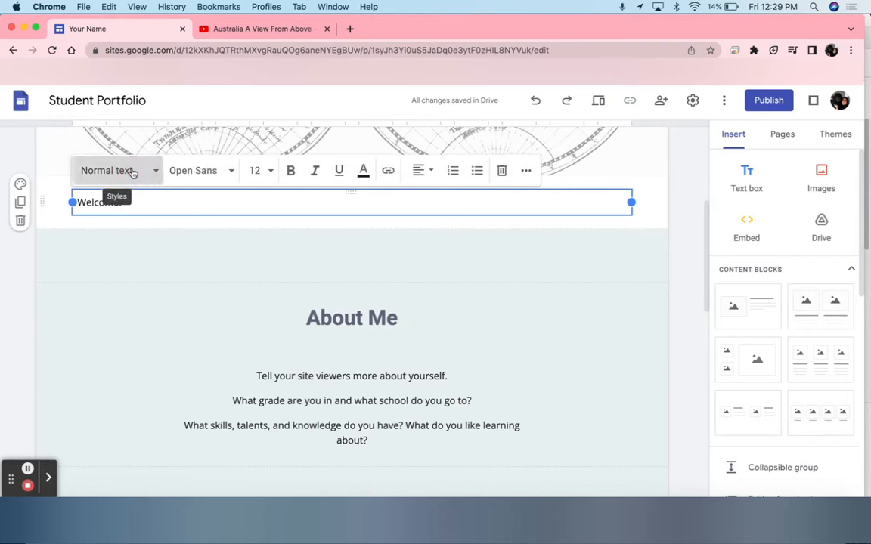
pyautogui.click(117, 170)
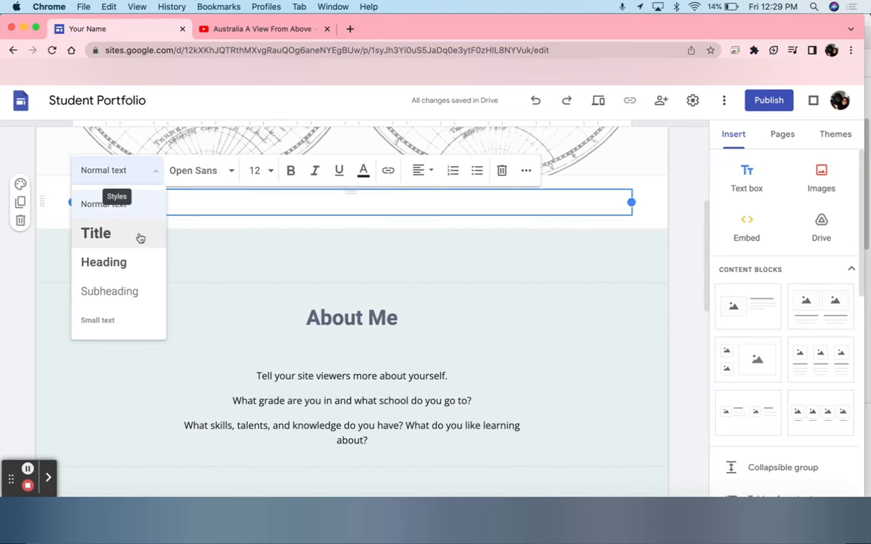
pyautogui.click(95, 233)
pyautogui.write('Welcome!')
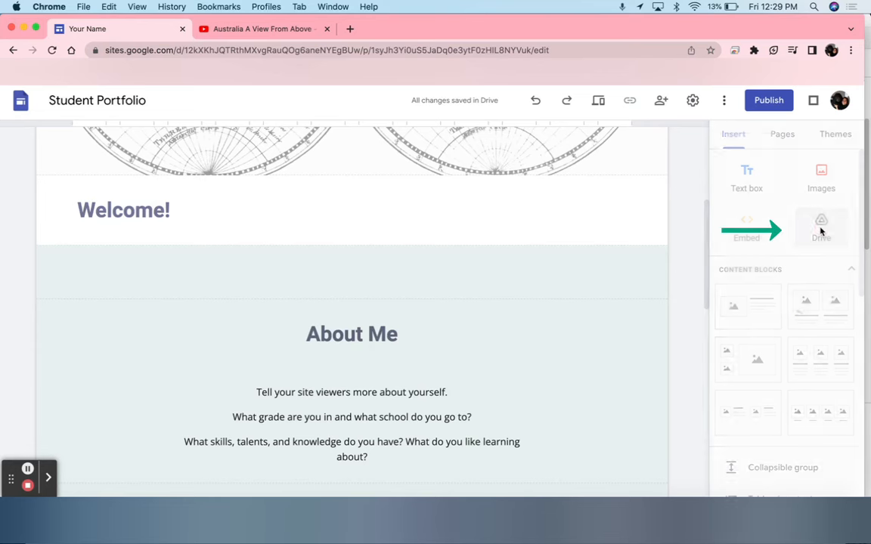
# Open the Drive file browser from the Insert panel.
pyautogui.click(821, 227)
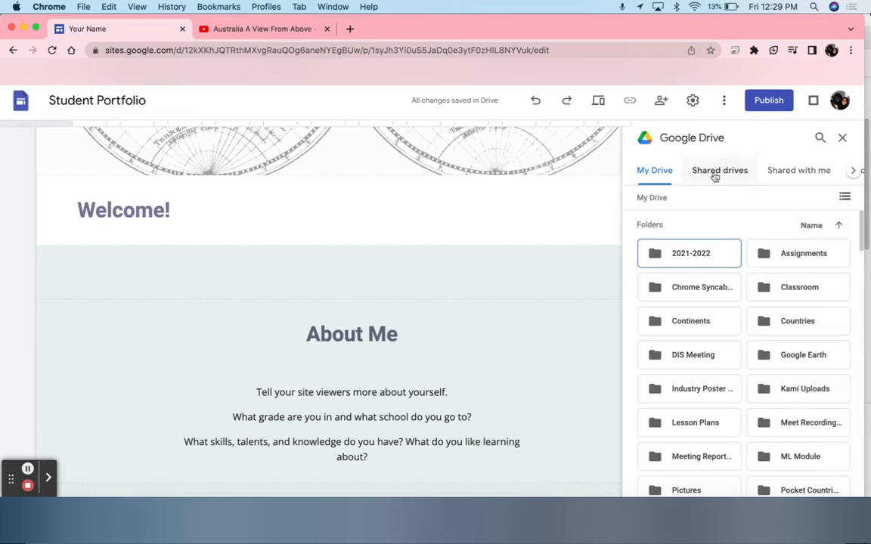
pyautogui.moveTo(686, 183)
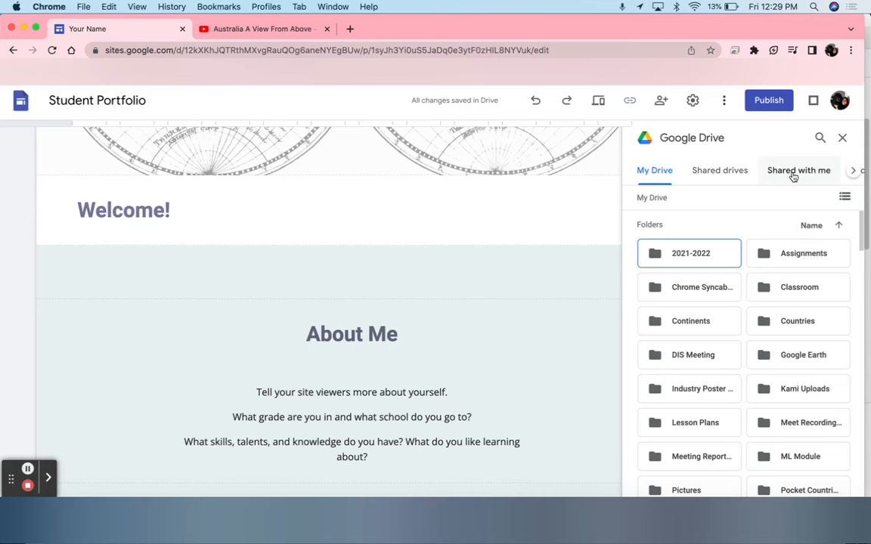
pyautogui.moveTo(821, 137)
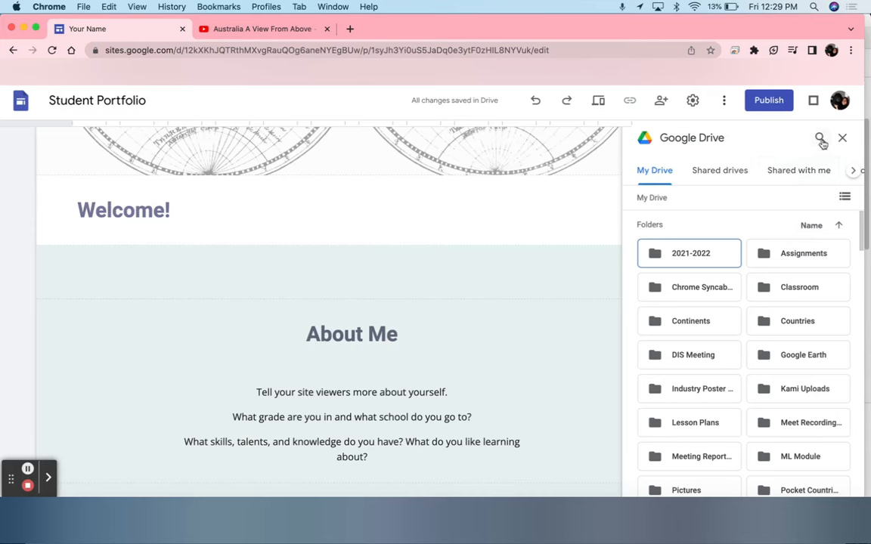
pyautogui.moveTo(821, 140)
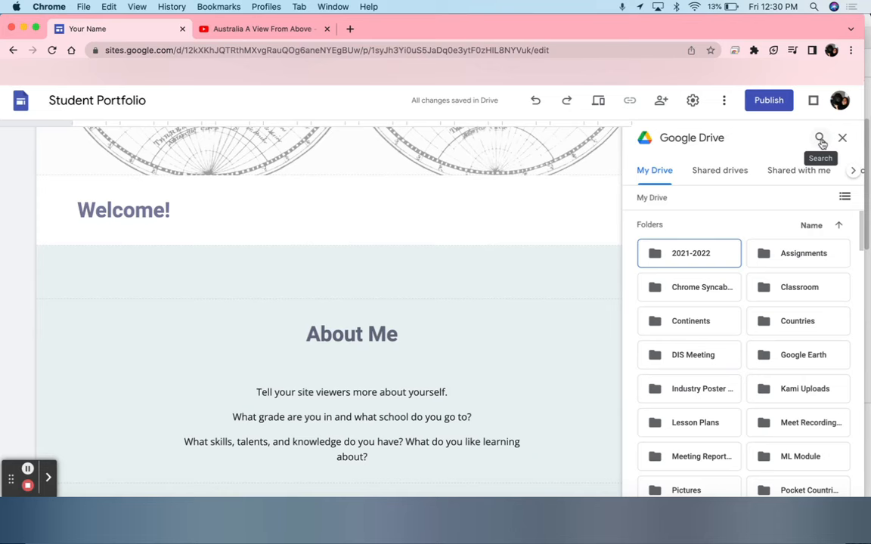
# Search Drive for "copy of austr" and insert the Copy of Unit 5: Australia slides.
pyautogui.click(821, 138)
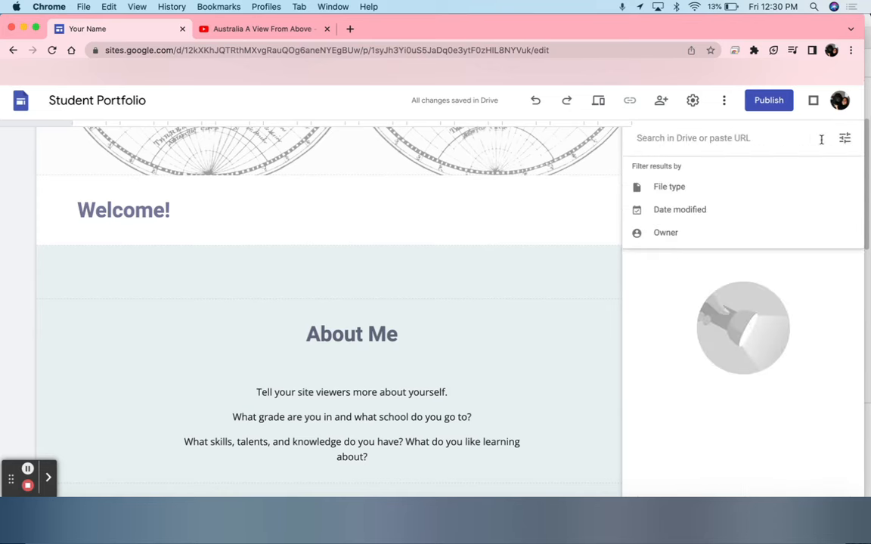
pyautogui.moveTo(778, 140)
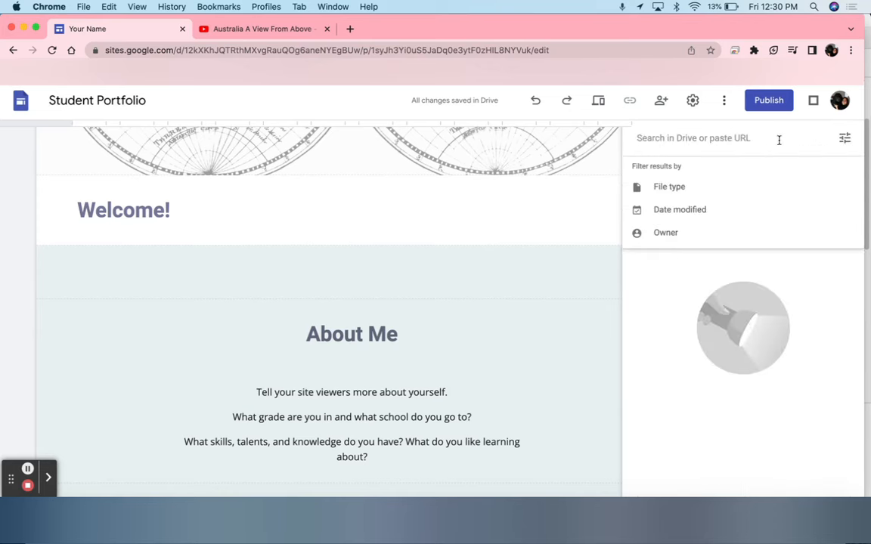
pyautogui.write('copy')
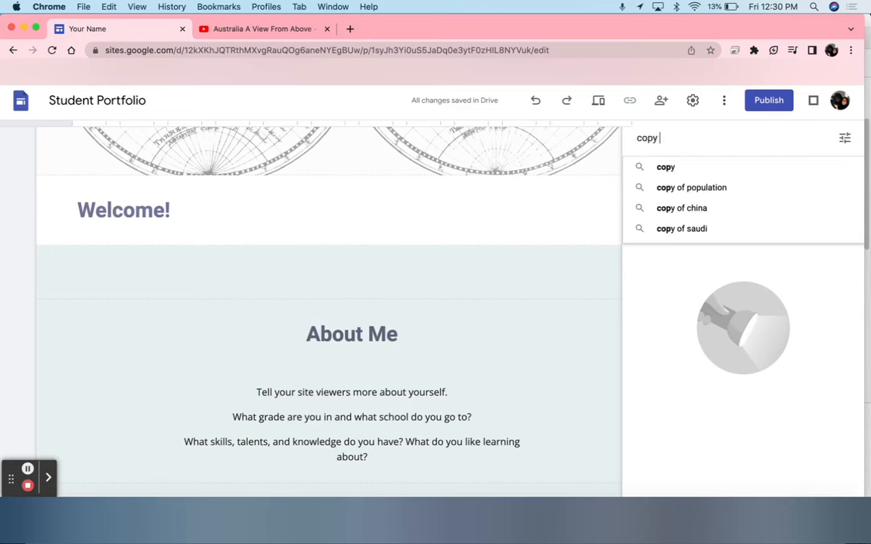
pyautogui.write('of austr')
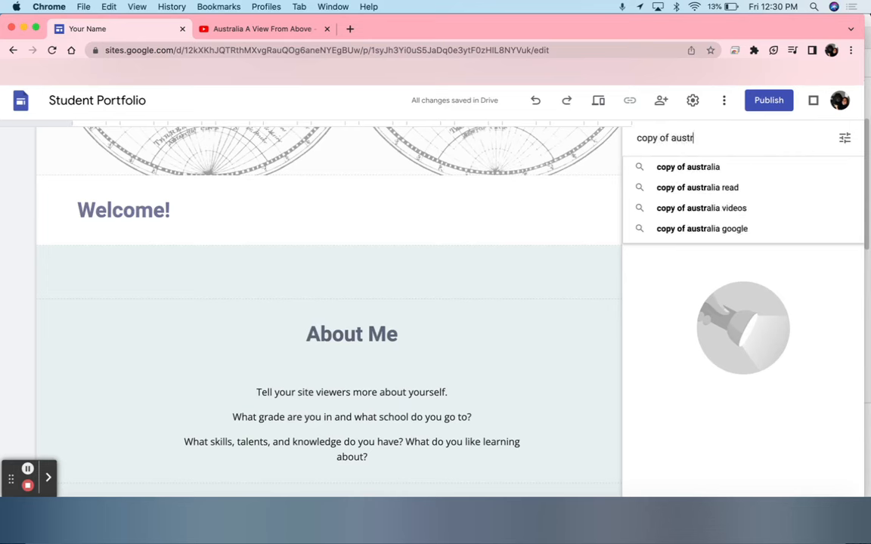
pyautogui.click(688, 167)
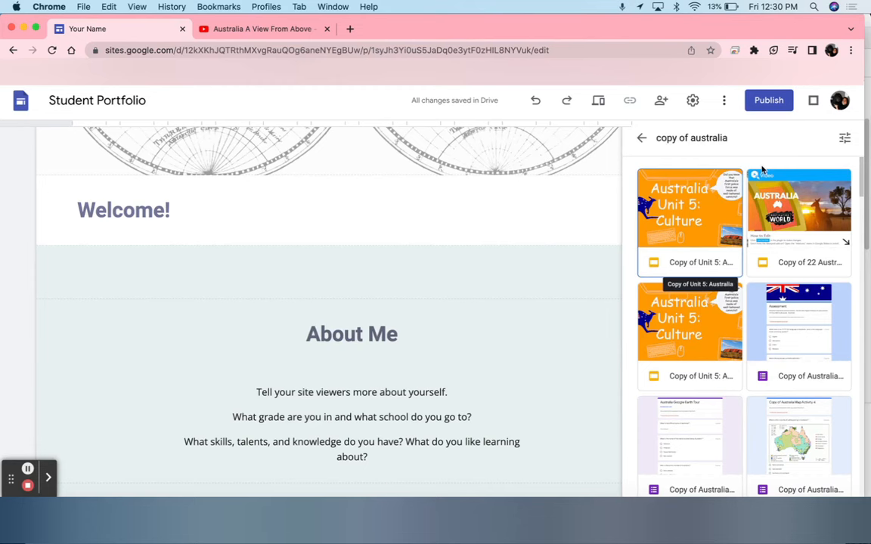
pyautogui.moveTo(707, 232)
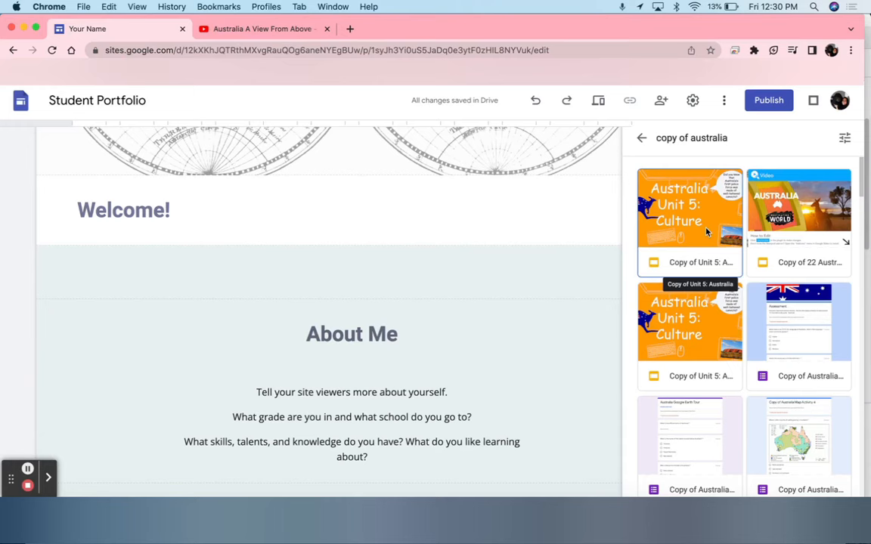
pyautogui.click(689, 220)
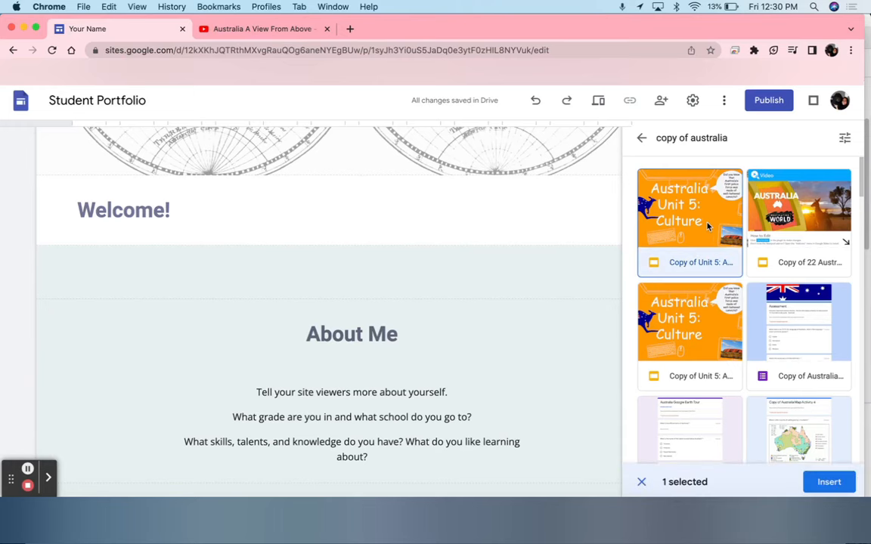
pyautogui.click(829, 482)
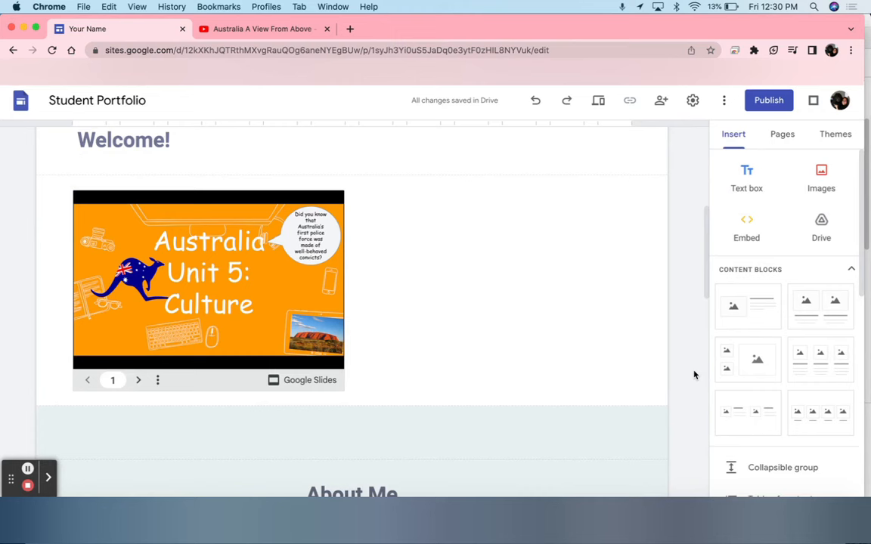
# Turn on Auto Start in the embedded slideshow's presentation settings.
pyautogui.click(209, 291)
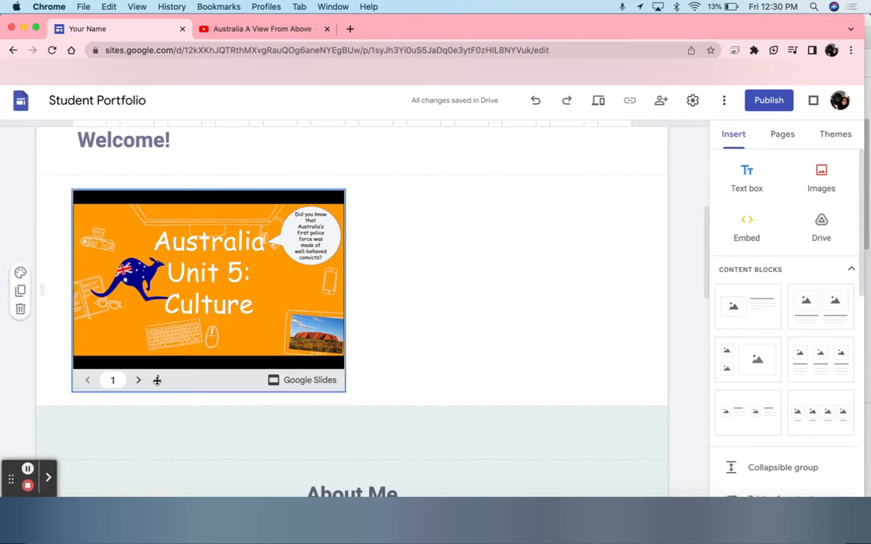
pyautogui.click(208, 291)
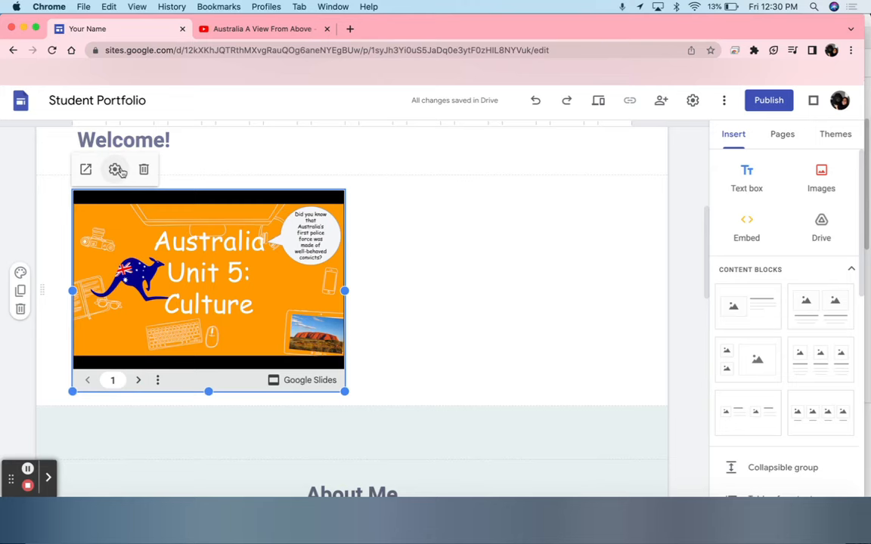
pyautogui.moveTo(116, 169)
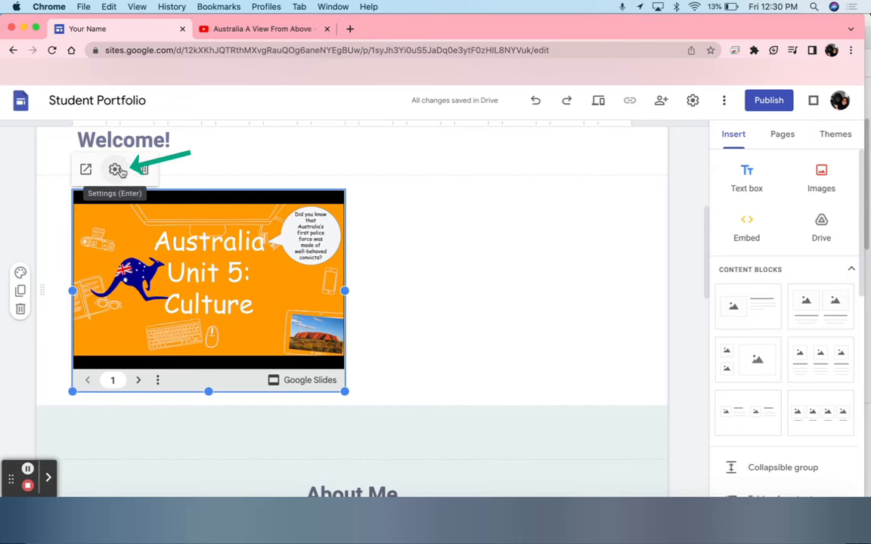
pyautogui.click(115, 170)
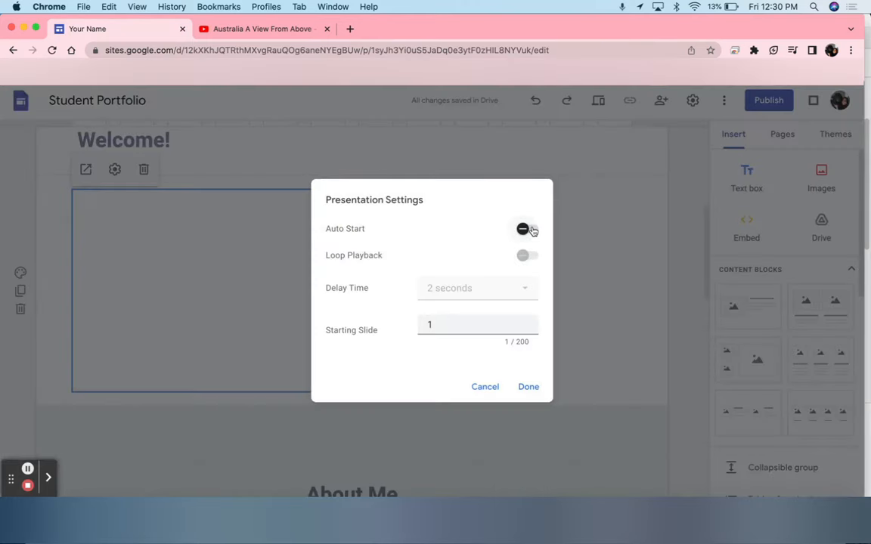
pyautogui.click(528, 386)
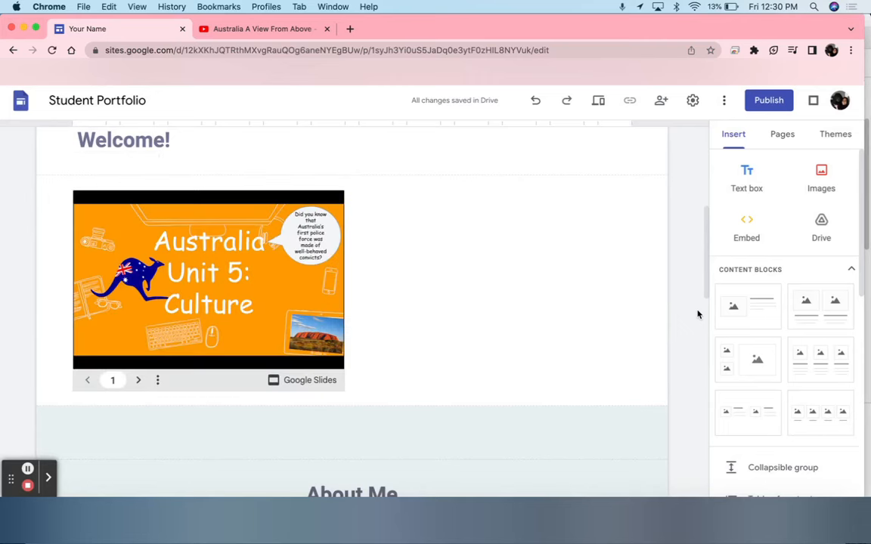
pyautogui.click(138, 380)
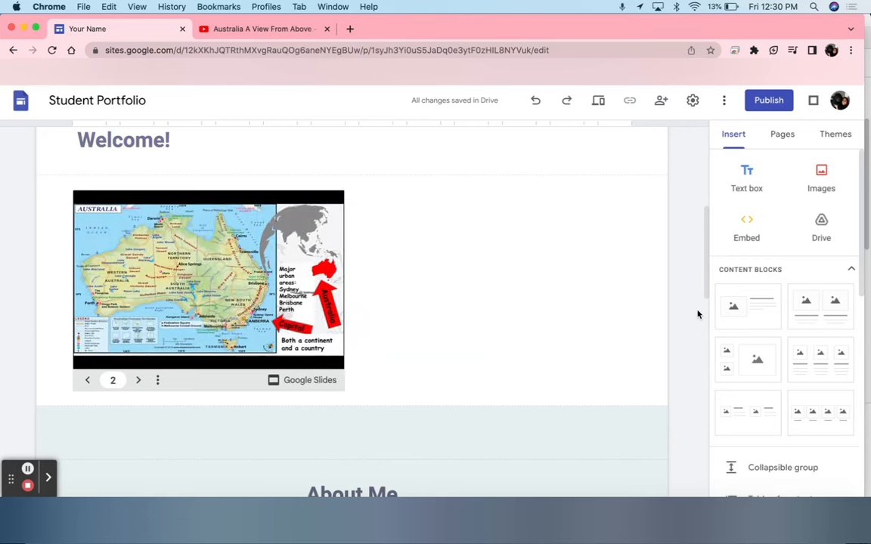
pyautogui.click(208, 291)
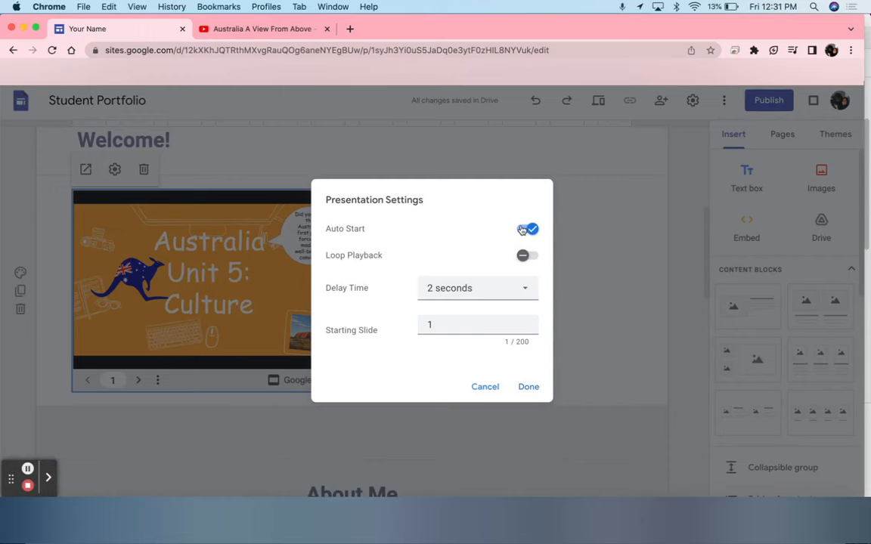
pyautogui.click(528, 386)
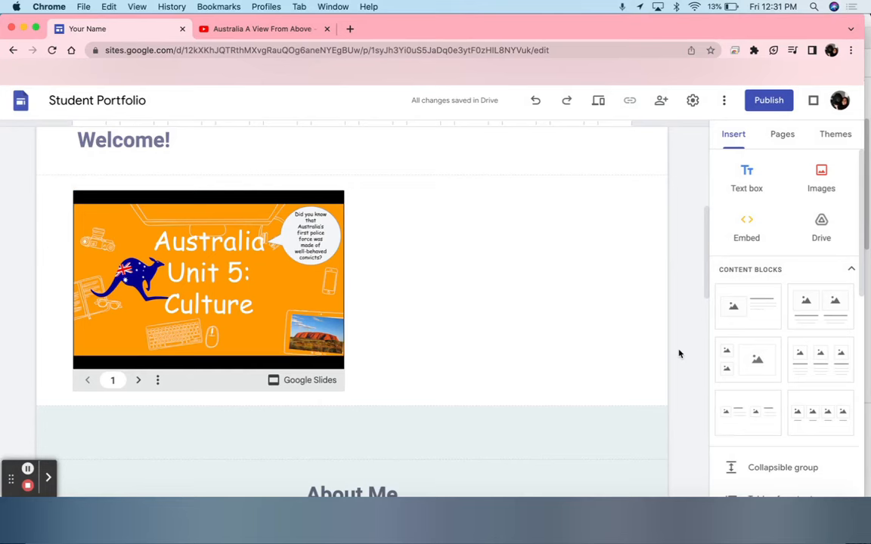
pyautogui.scroll(-3)
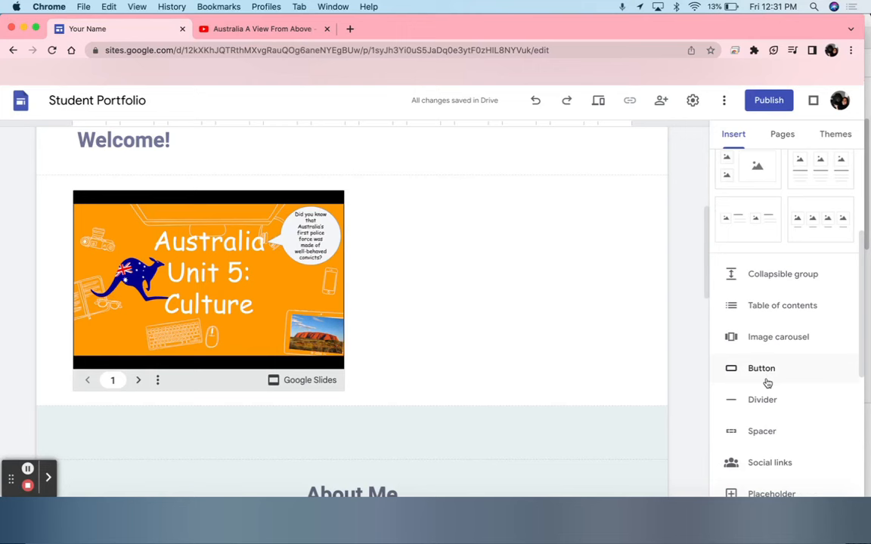
pyautogui.scroll(3)
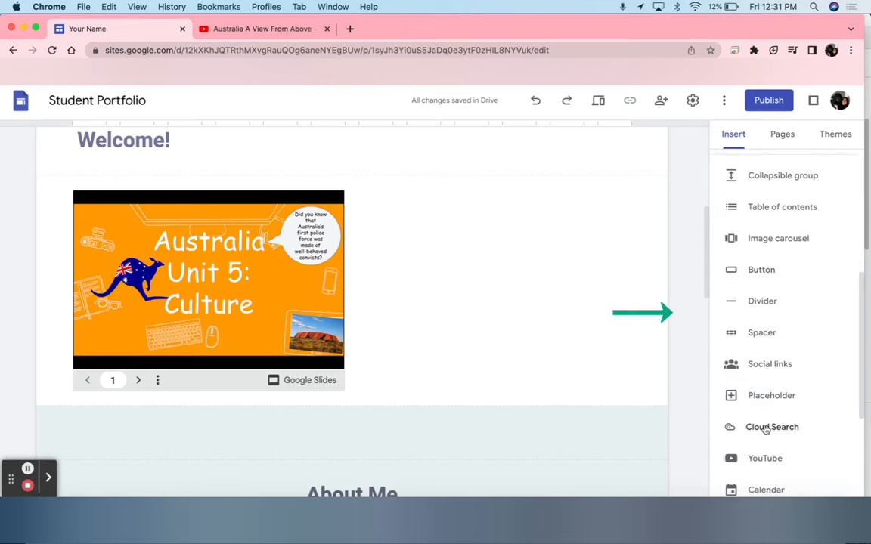
pyautogui.scroll(-3)
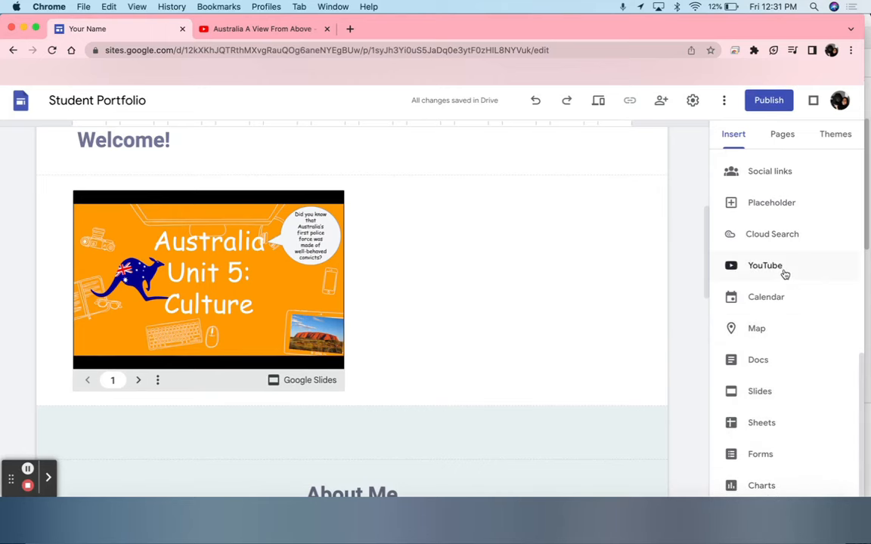
# Embed the YouTube video youtube.com/watch?v=OMijlg6BCIQ, "Australia A View From Above".
pyautogui.click(764, 266)
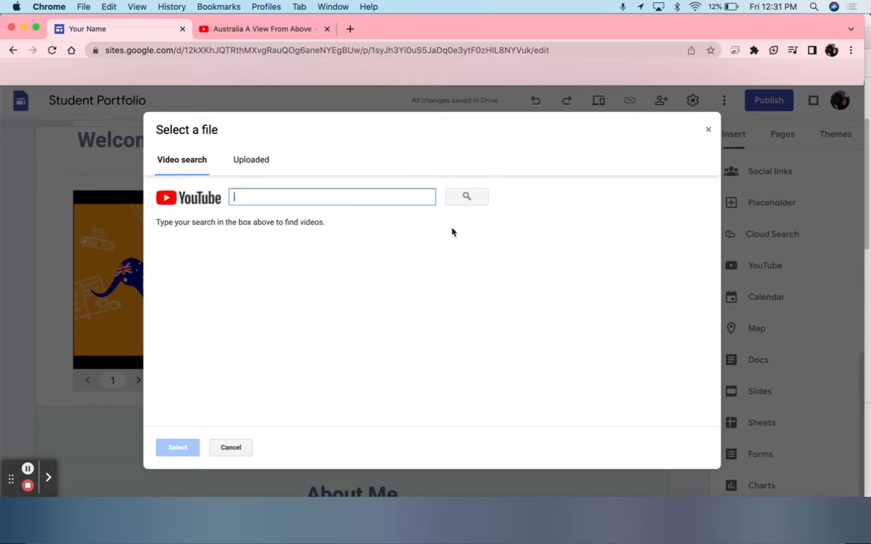
pyautogui.moveTo(368, 197)
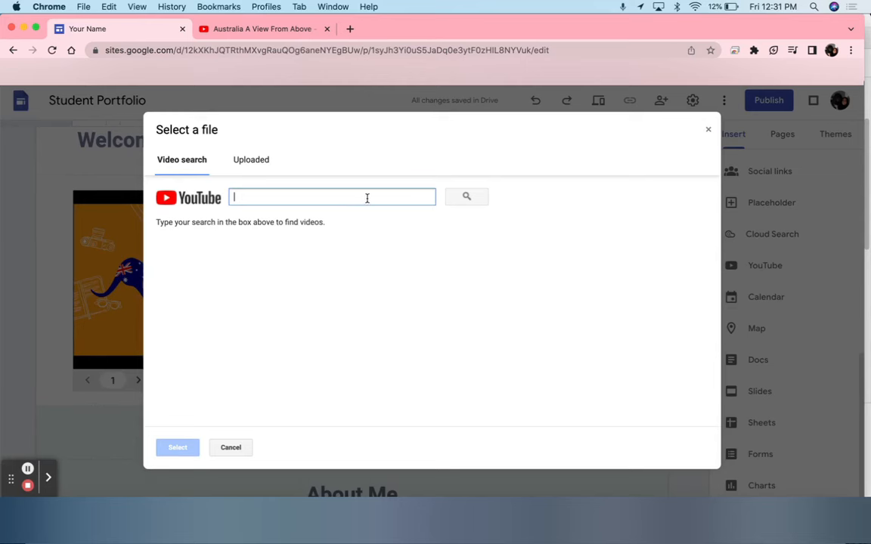
pyautogui.moveTo(251, 160)
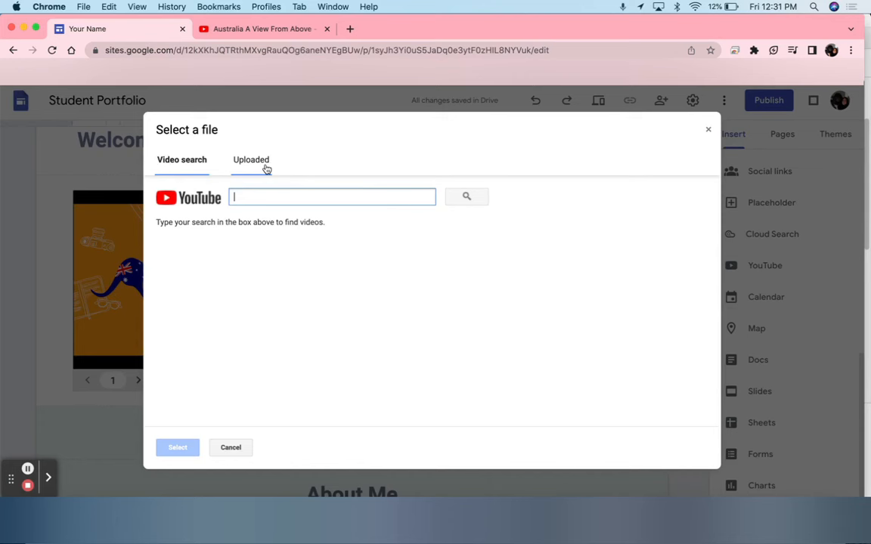
pyautogui.click(250, 159)
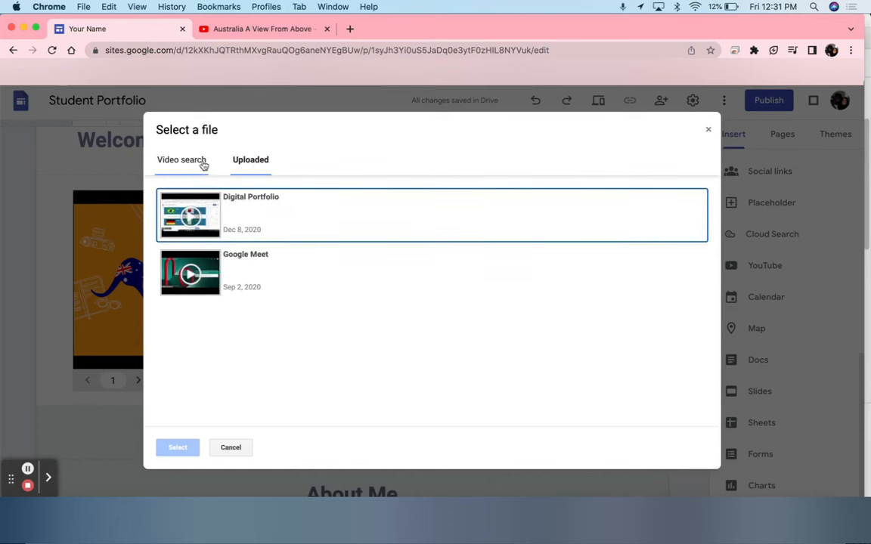
pyautogui.click(181, 160)
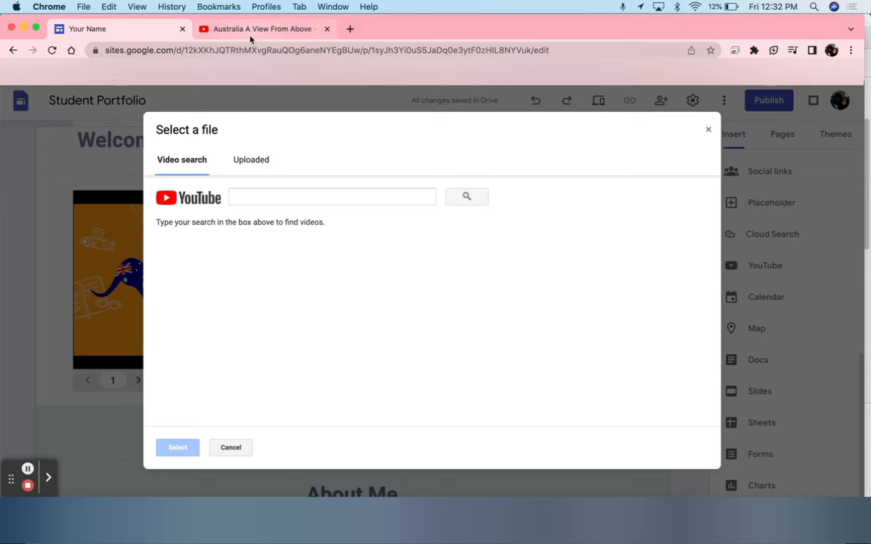
pyautogui.click(332, 196)
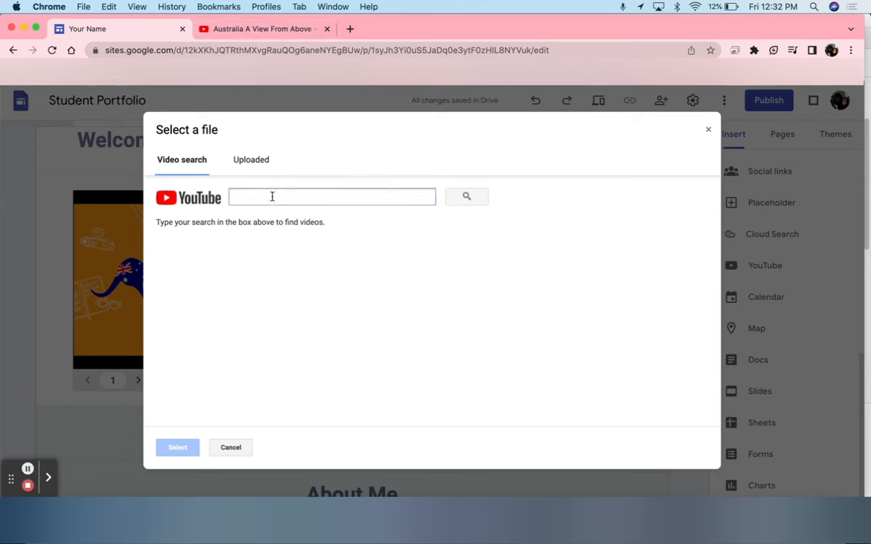
pyautogui.write('https://www.youtube.com/watch?v=OMijlg6BCIQ')
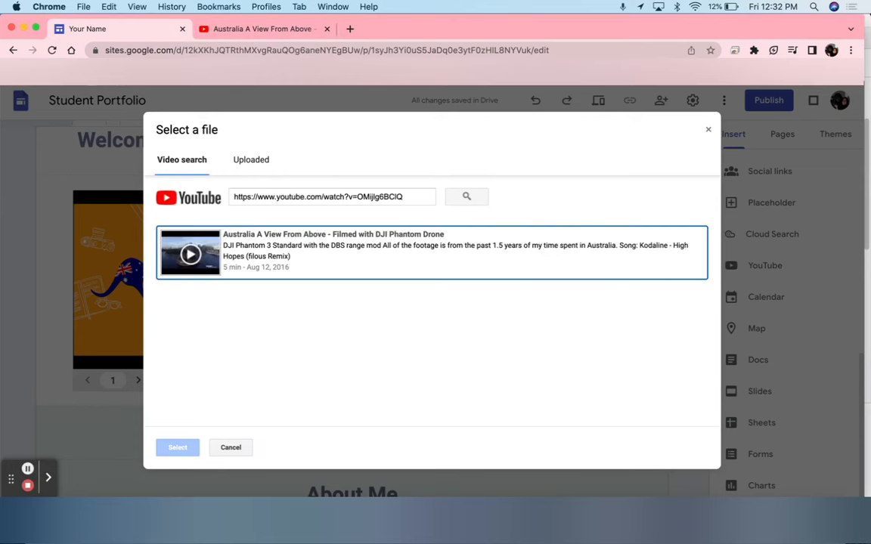
pyautogui.click(430, 253)
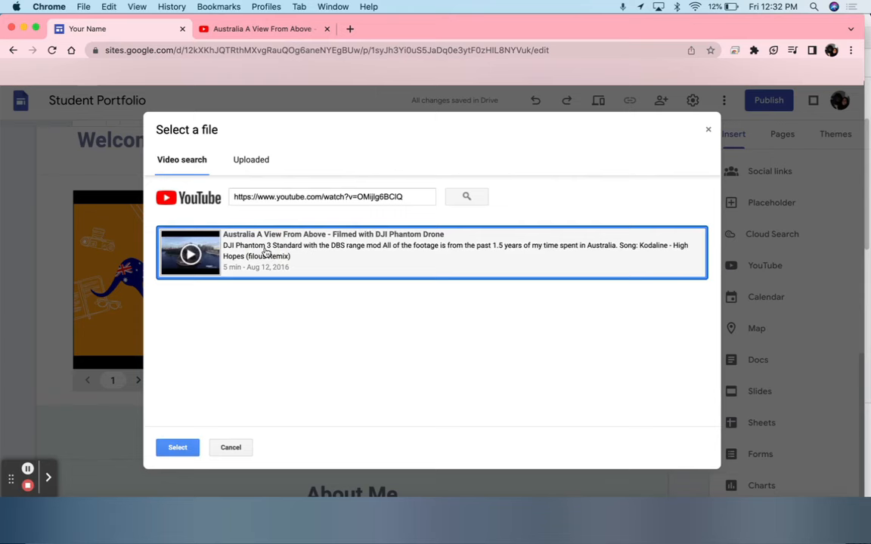
pyautogui.moveTo(274, 259)
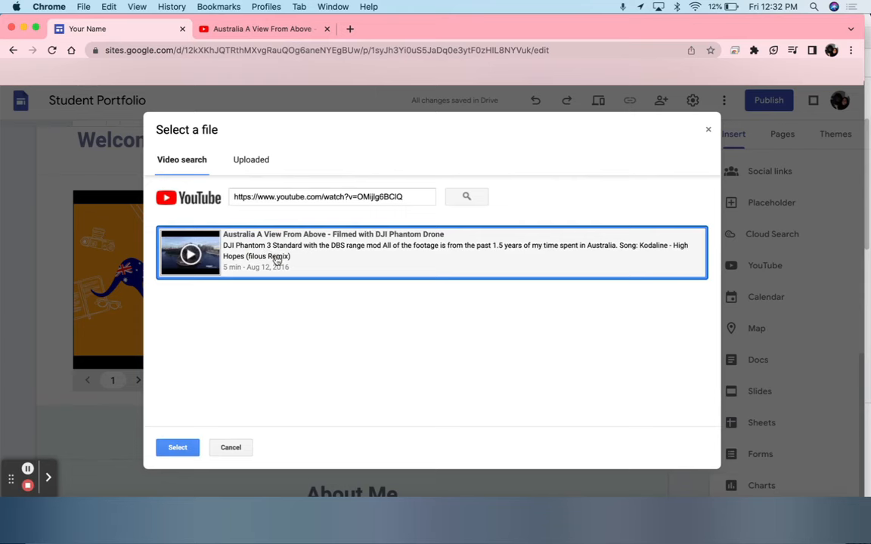
pyautogui.click(177, 447)
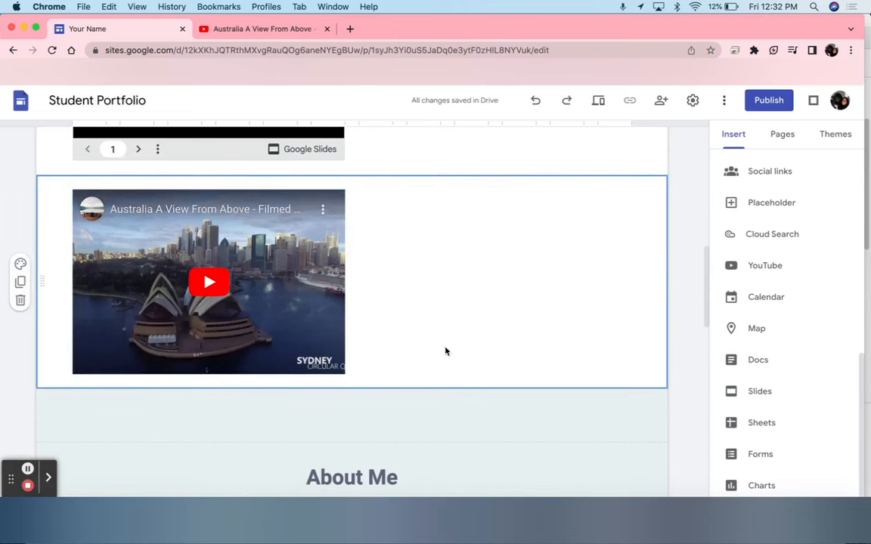
pyautogui.moveTo(466, 311)
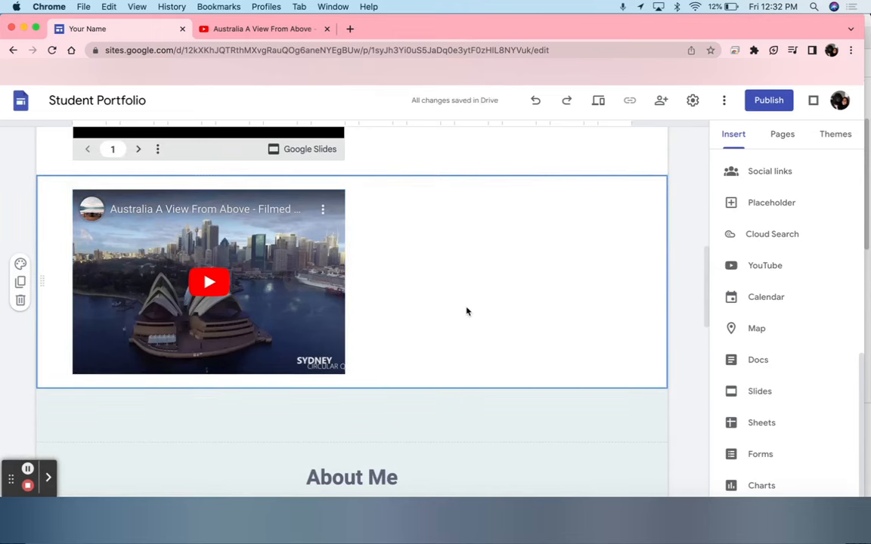
# Publish the site at web address "elvaportfolio1", since "elvaportfolio" was taken.
pyautogui.scroll(3)
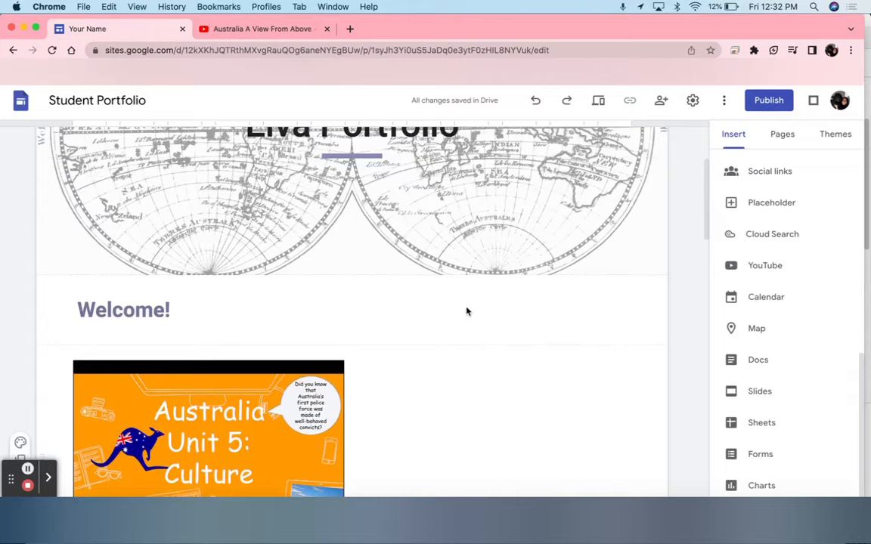
pyautogui.scroll(3)
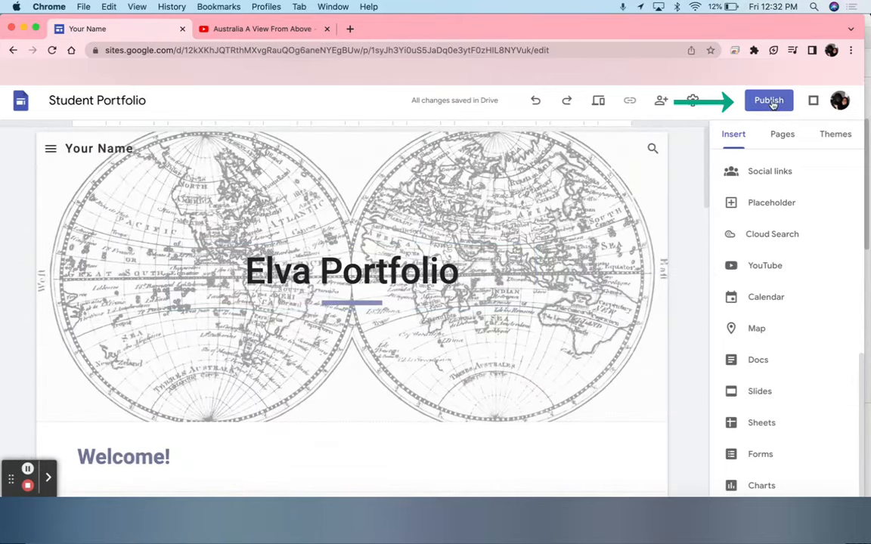
pyautogui.click(768, 100)
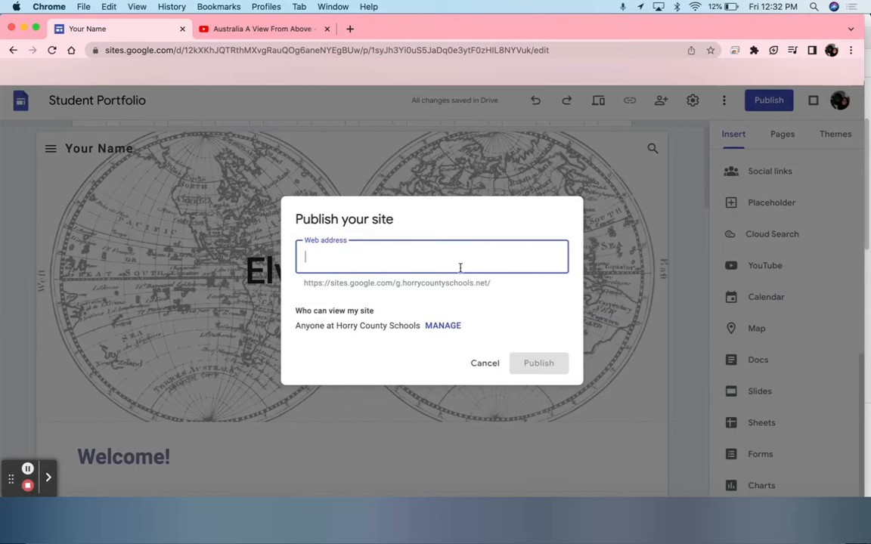
pyautogui.moveTo(422, 279)
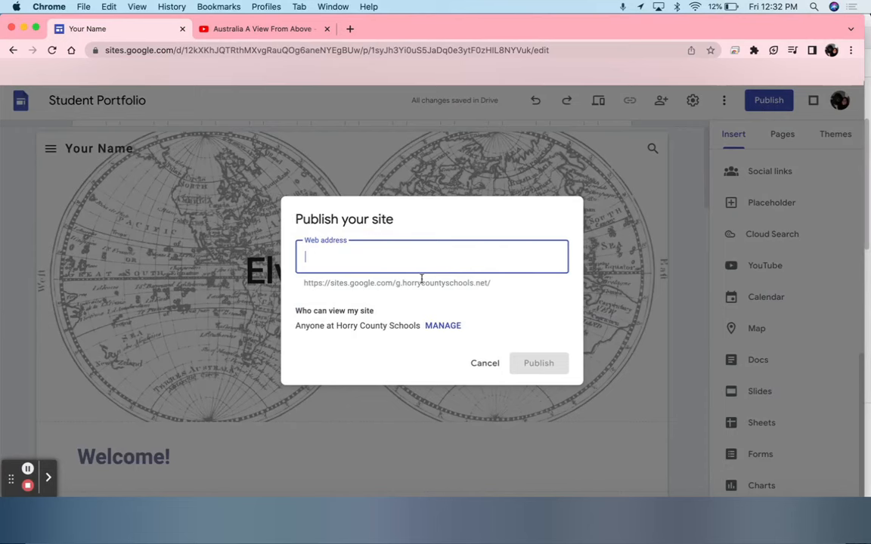
pyautogui.moveTo(488, 260)
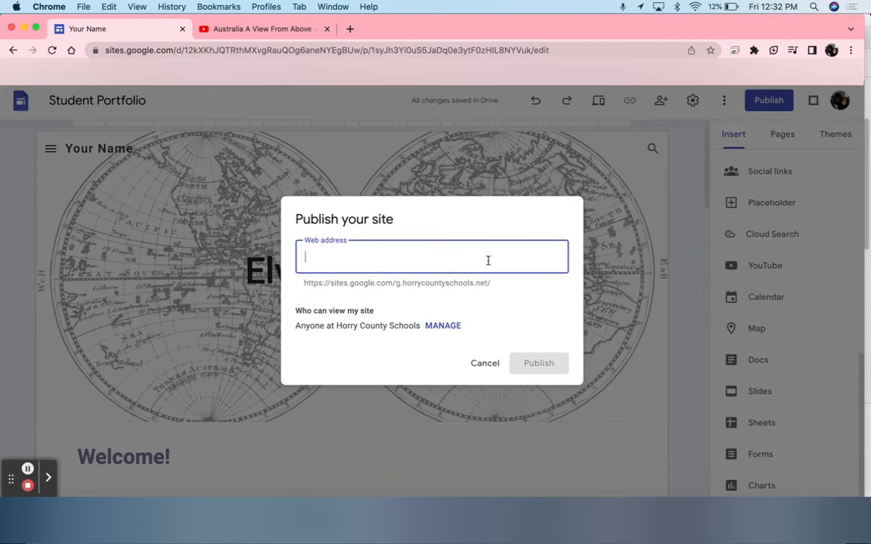
pyautogui.write('elv')
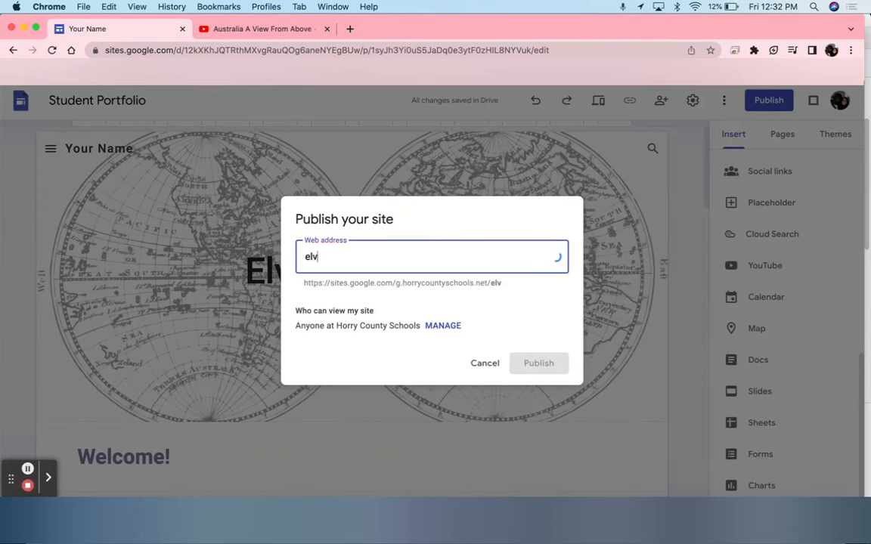
pyautogui.write('aportfo')
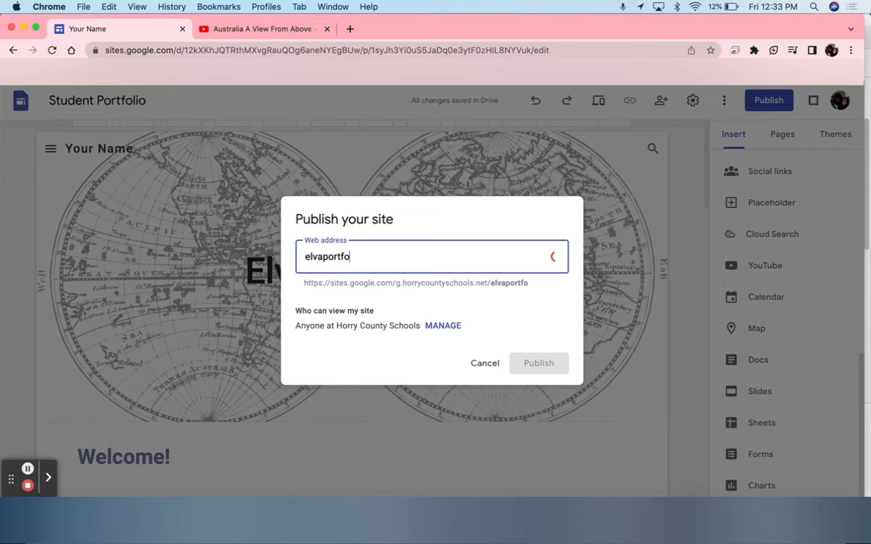
pyautogui.write('lio')
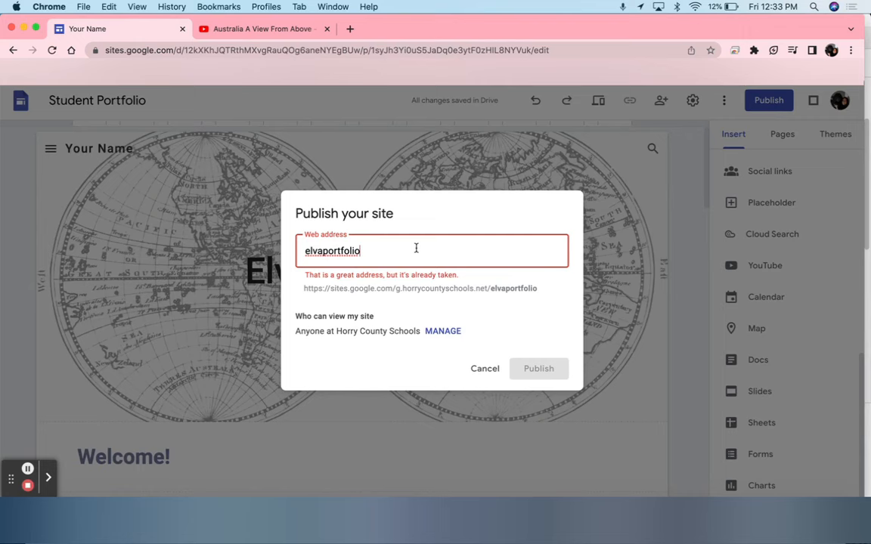
pyautogui.write('1')
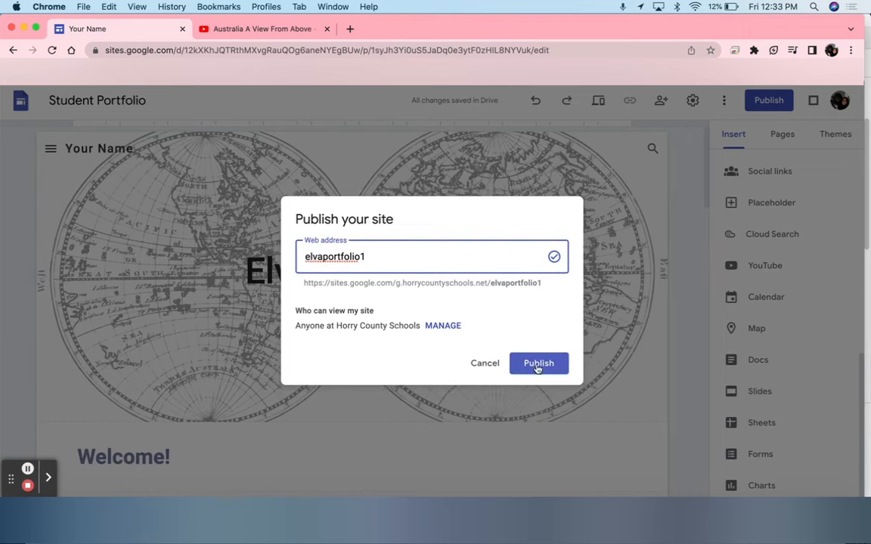
pyautogui.click(538, 363)
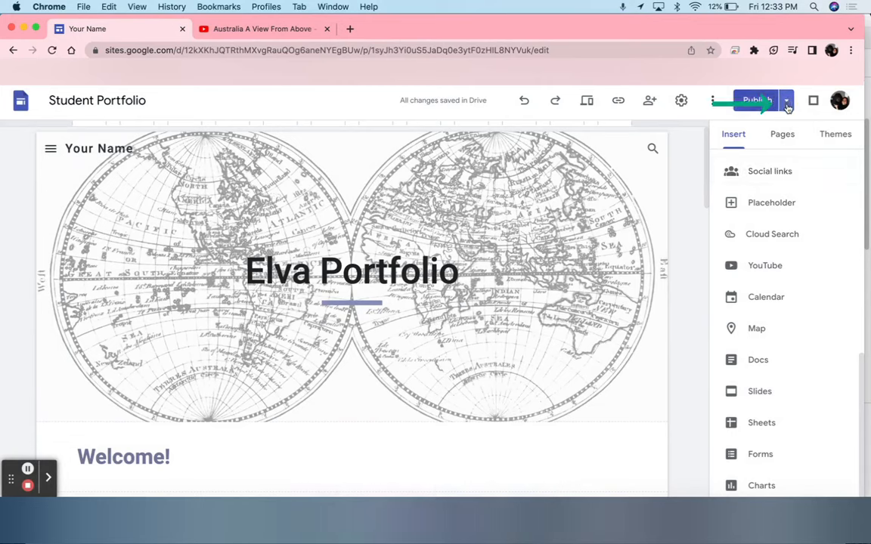
# View the published Elva Portfolio site, scroll its slides and video, and select its URL.
pyautogui.click(786, 100)
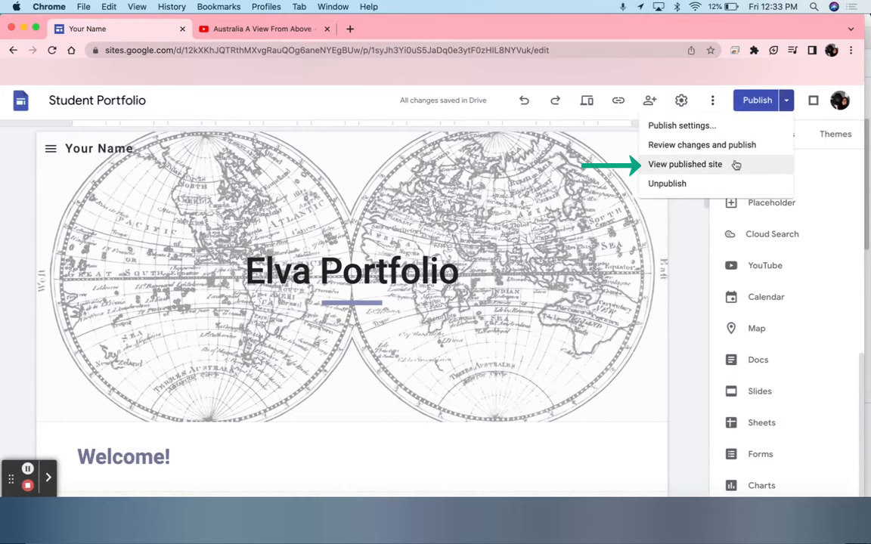
pyautogui.click(685, 164)
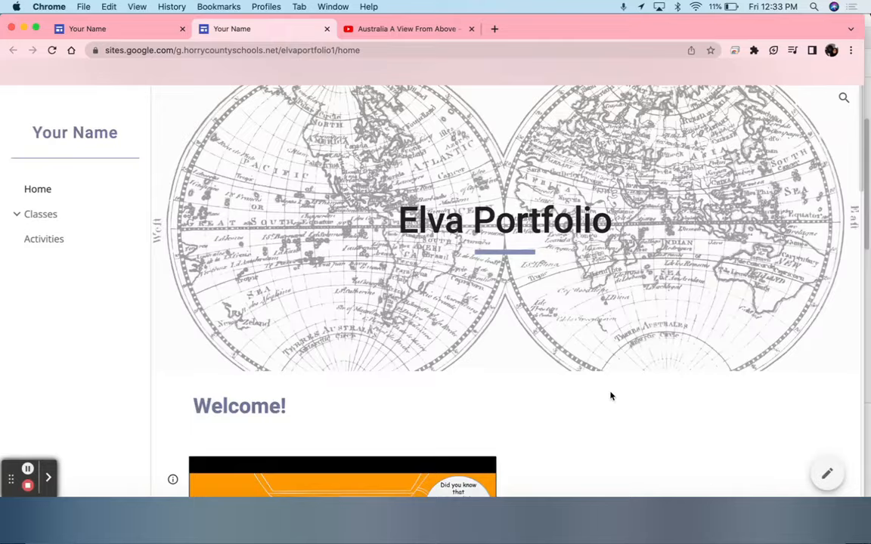
pyautogui.scroll(-3)
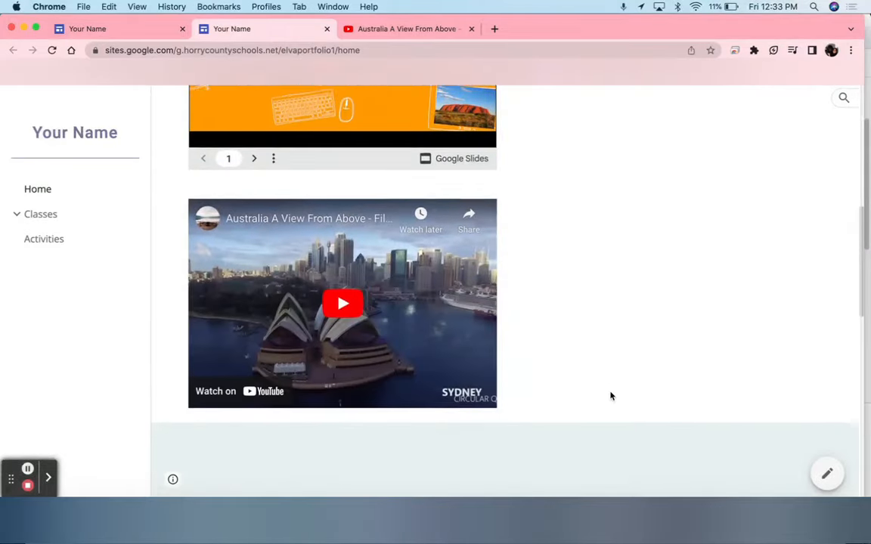
pyautogui.scroll(3)
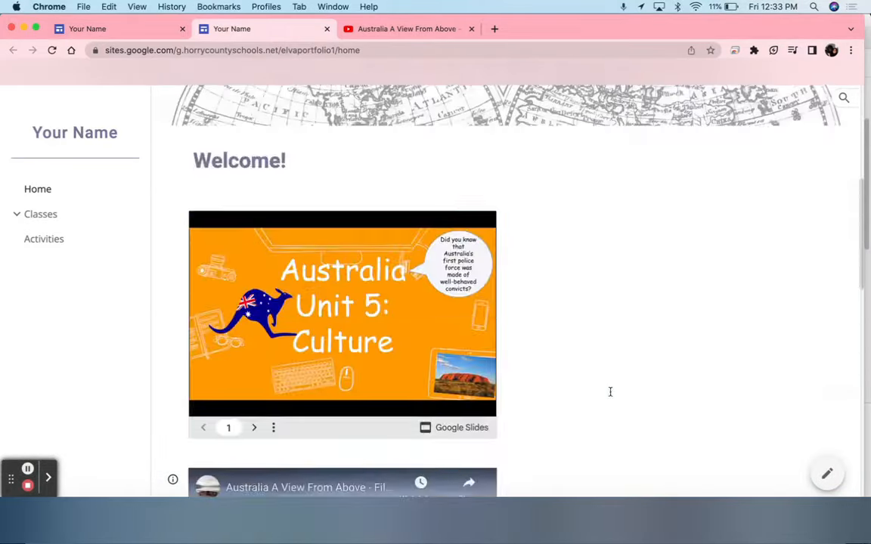
pyautogui.scroll(3)
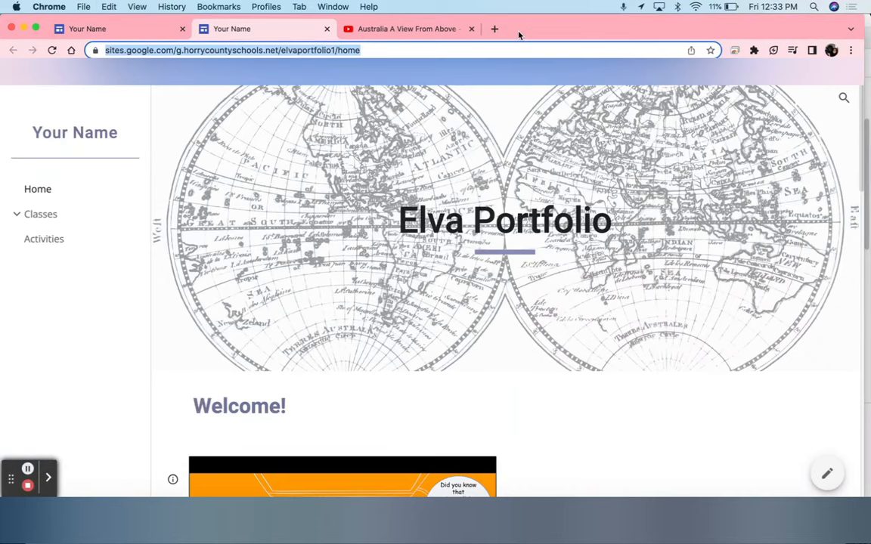
pyautogui.click(495, 28)
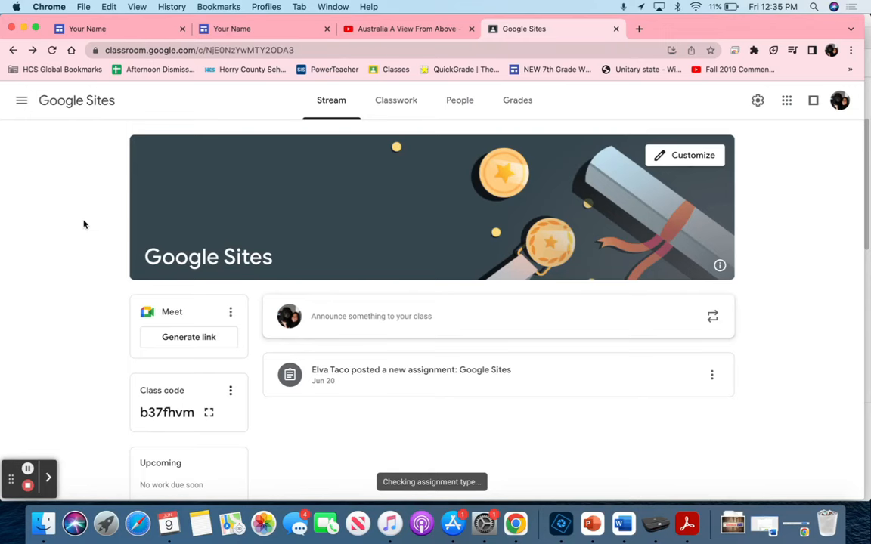
# Edit the Google Sites assignment and pick the Student Portfolio site from Drive.
pyautogui.click(711, 374)
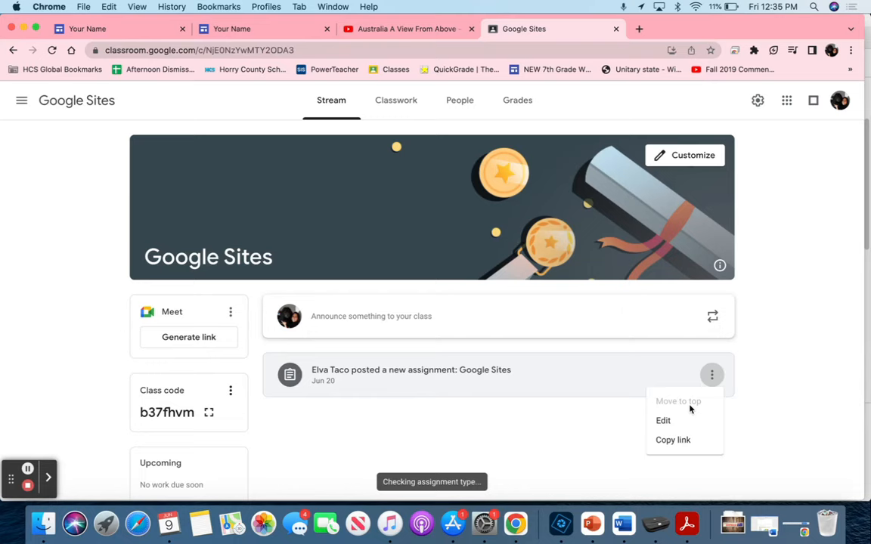
pyautogui.click(662, 420)
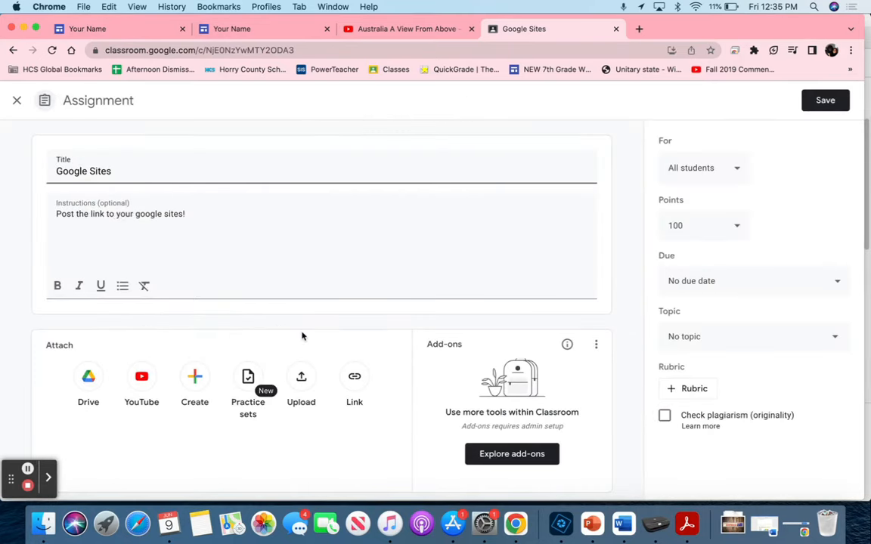
pyautogui.moveTo(89, 376)
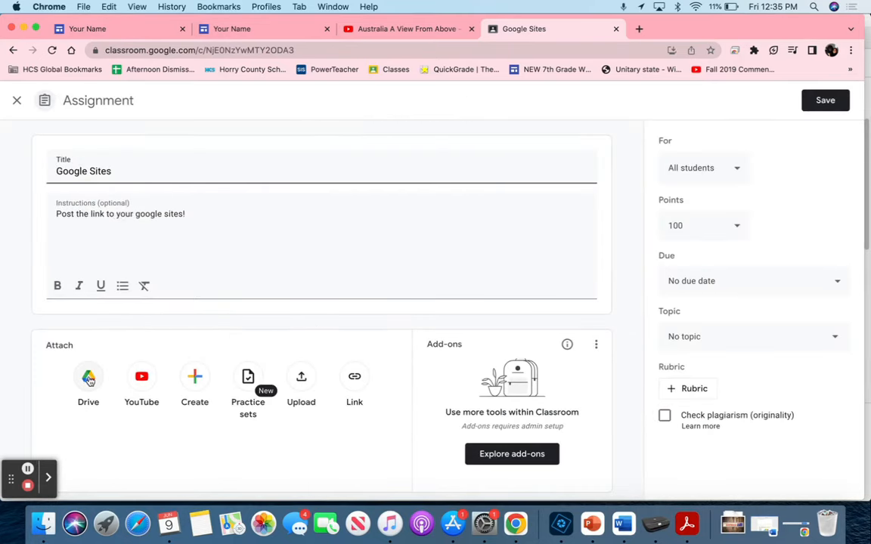
pyautogui.click(88, 381)
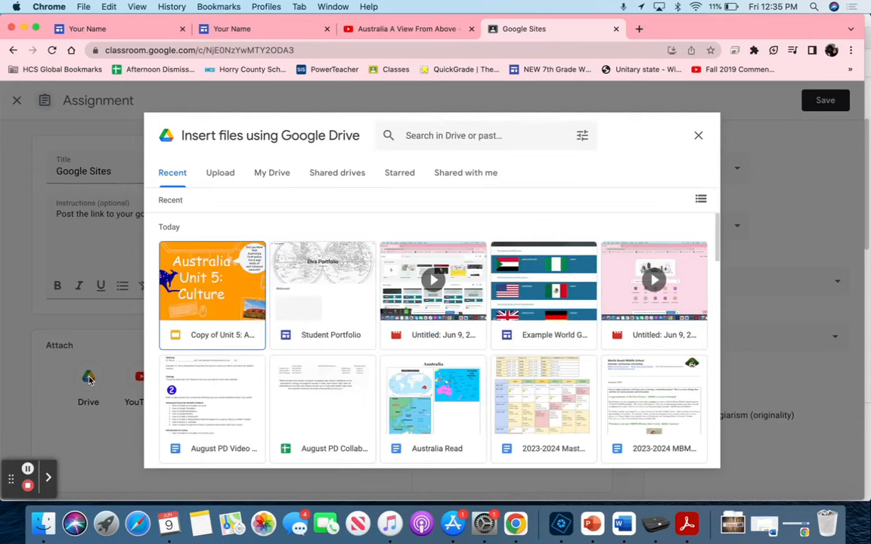
pyautogui.moveTo(325, 269)
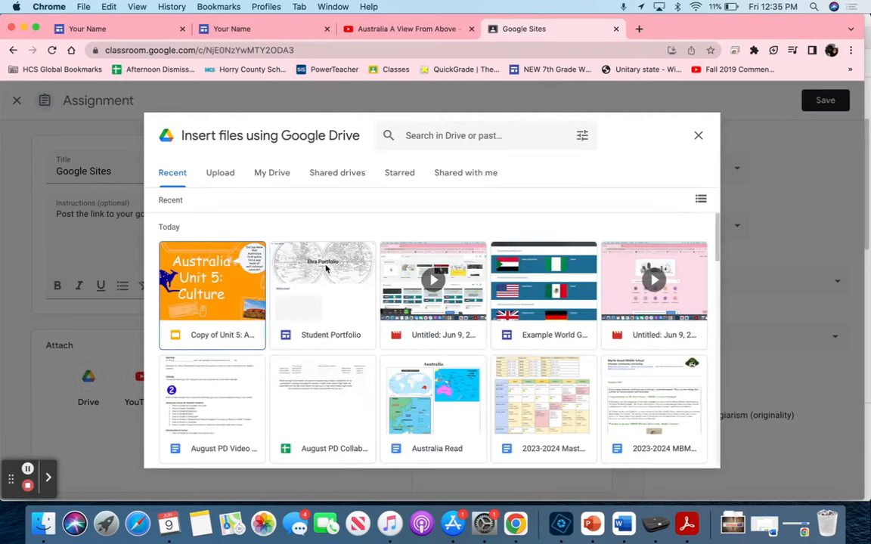
pyautogui.click(322, 295)
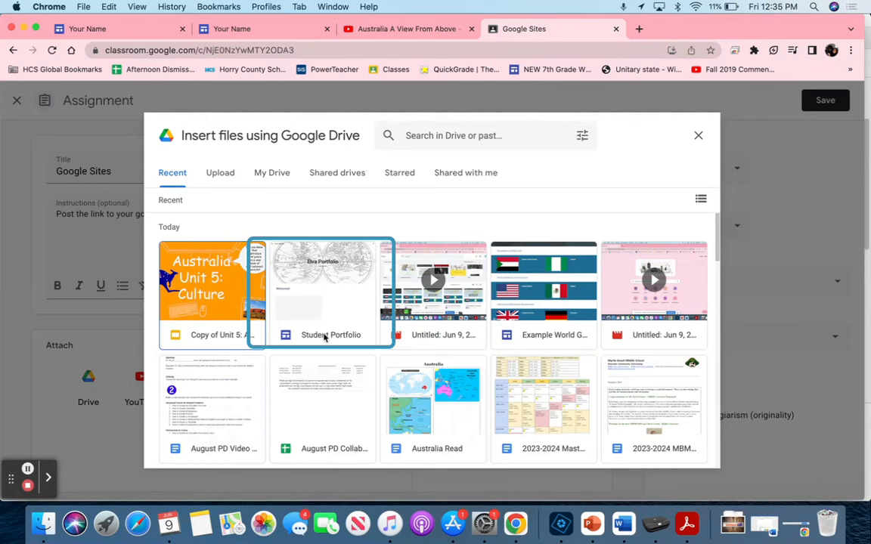
pyautogui.click(323, 295)
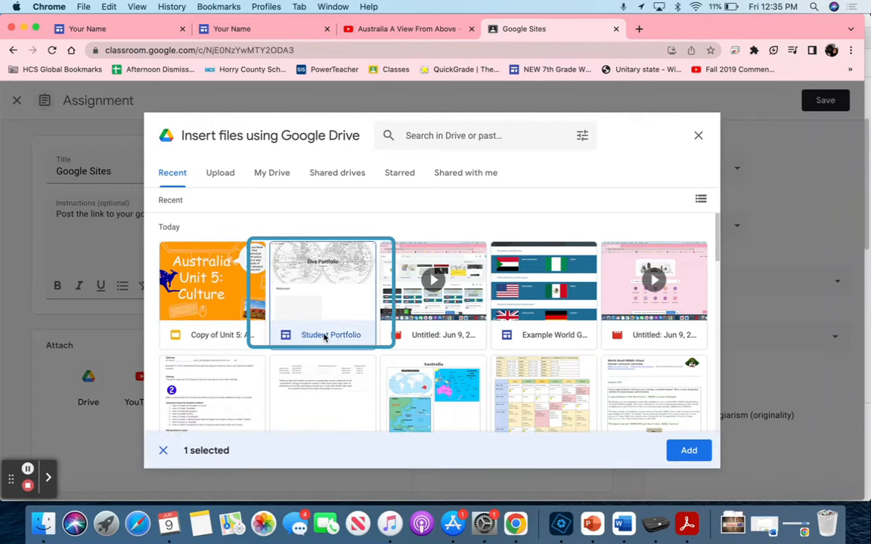
pyautogui.moveTo(682, 158)
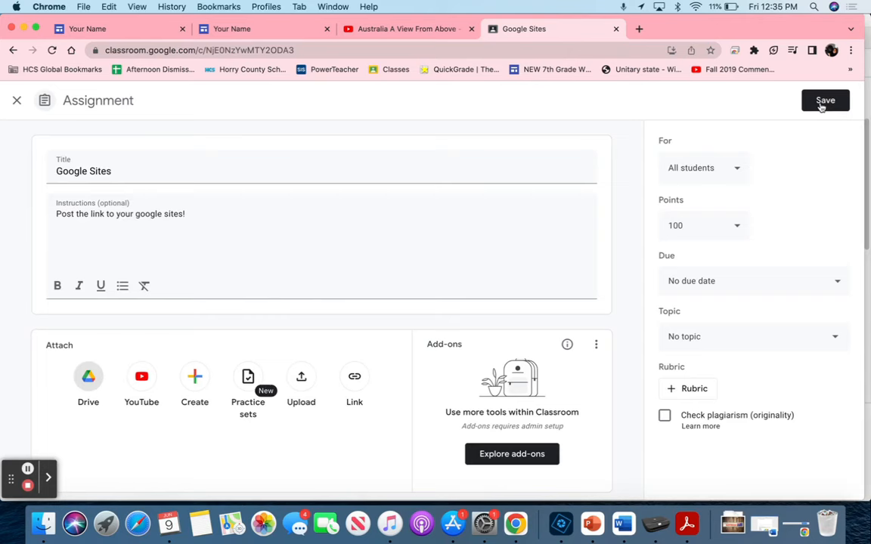
pyautogui.moveTo(810, 126)
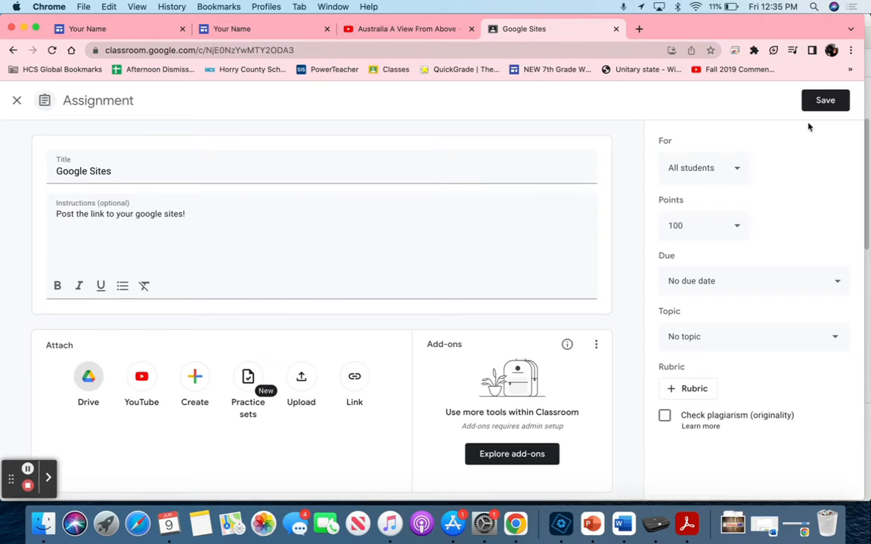